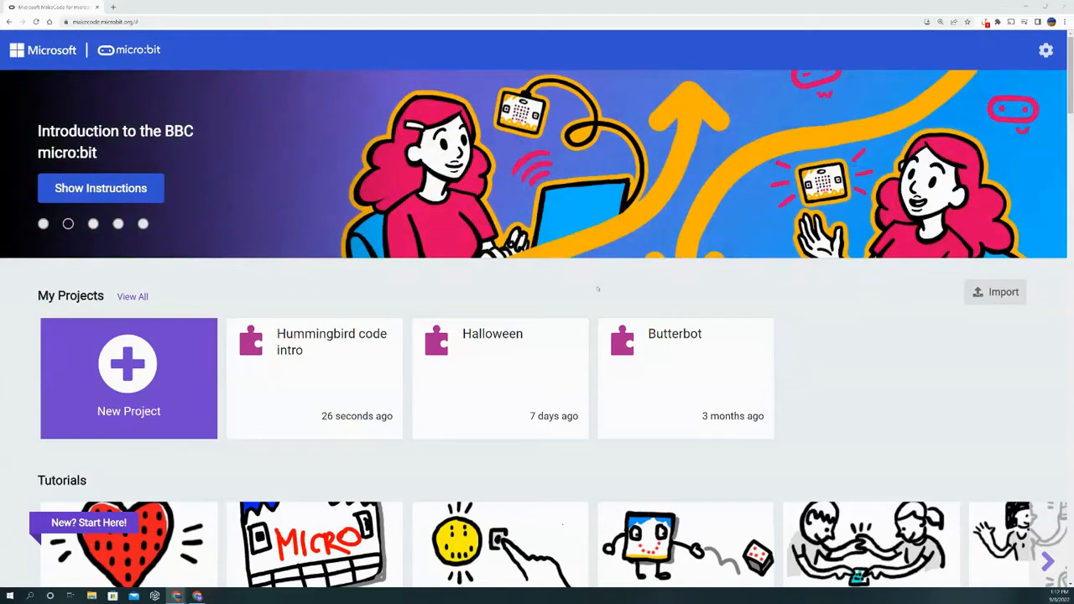
pyautogui.moveTo(415, 283)
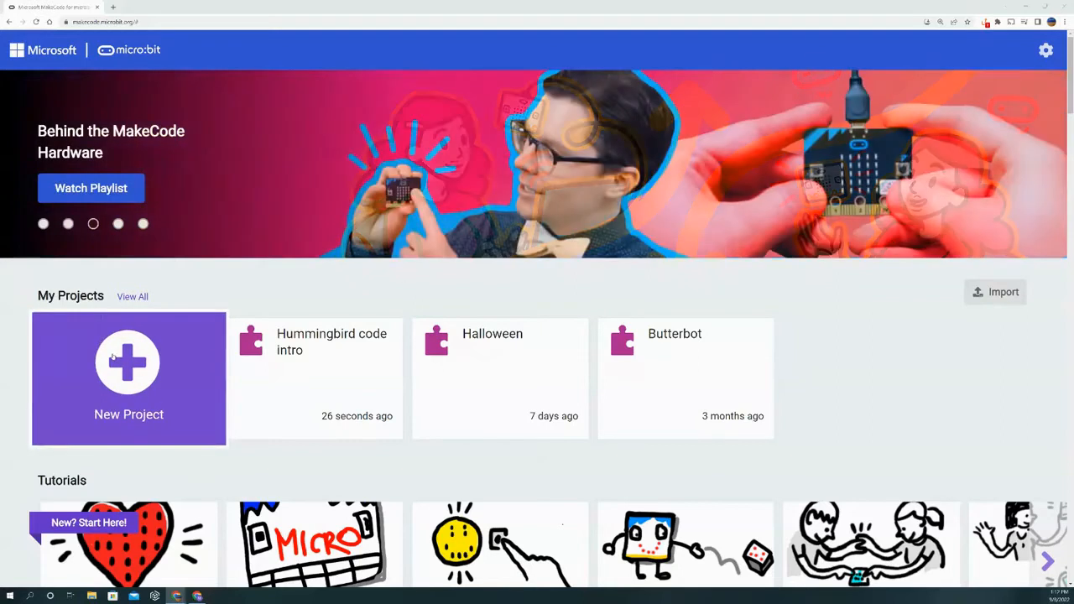
# Step: Start a new project and enter the name 'Humming code introduction'
pyautogui.click(128, 362)
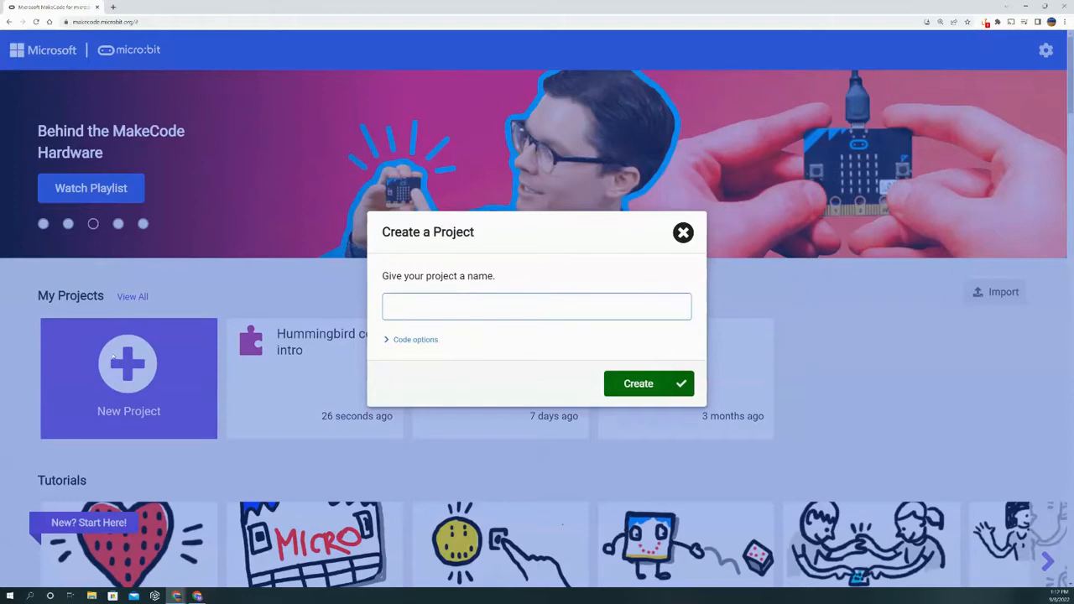
pyautogui.write('Humming')
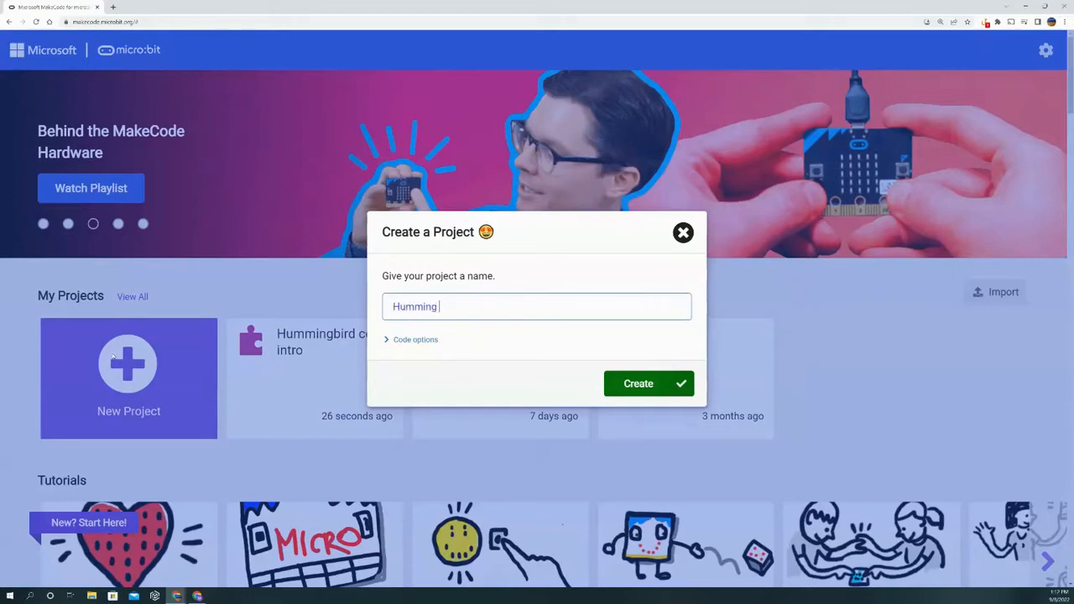
pyautogui.write('code intro')
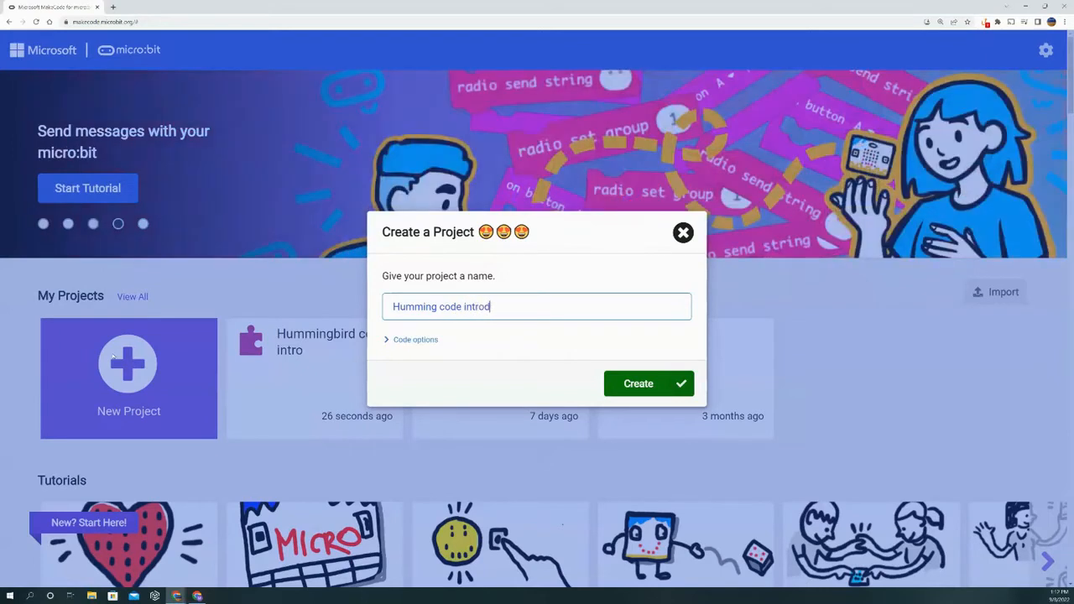
pyautogui.write('uction')
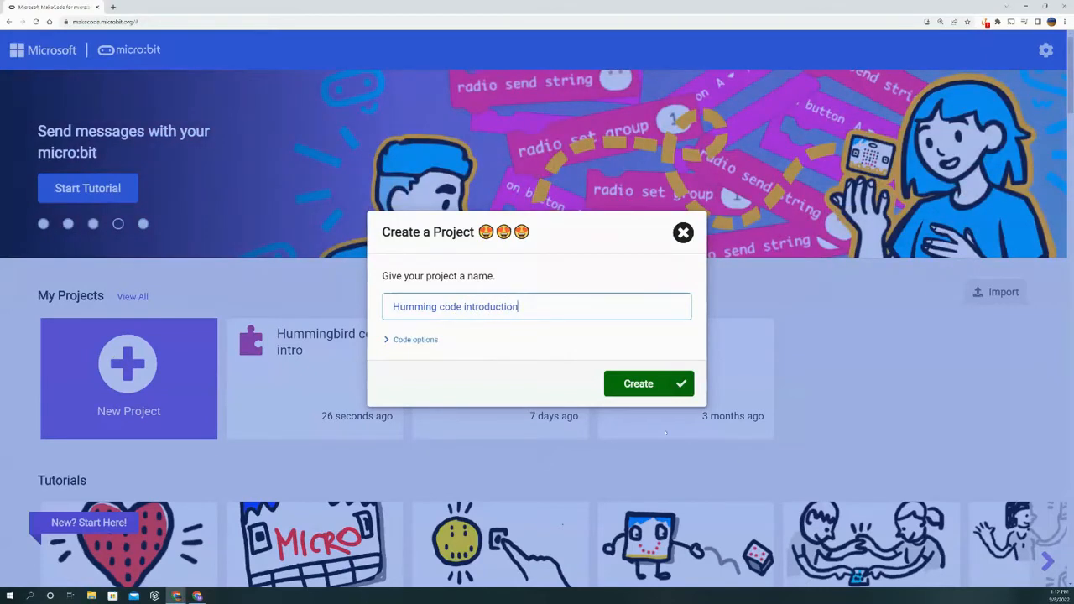
# Step: Create the project, moving forever to the right and on start toward the middle
pyautogui.click(648, 383)
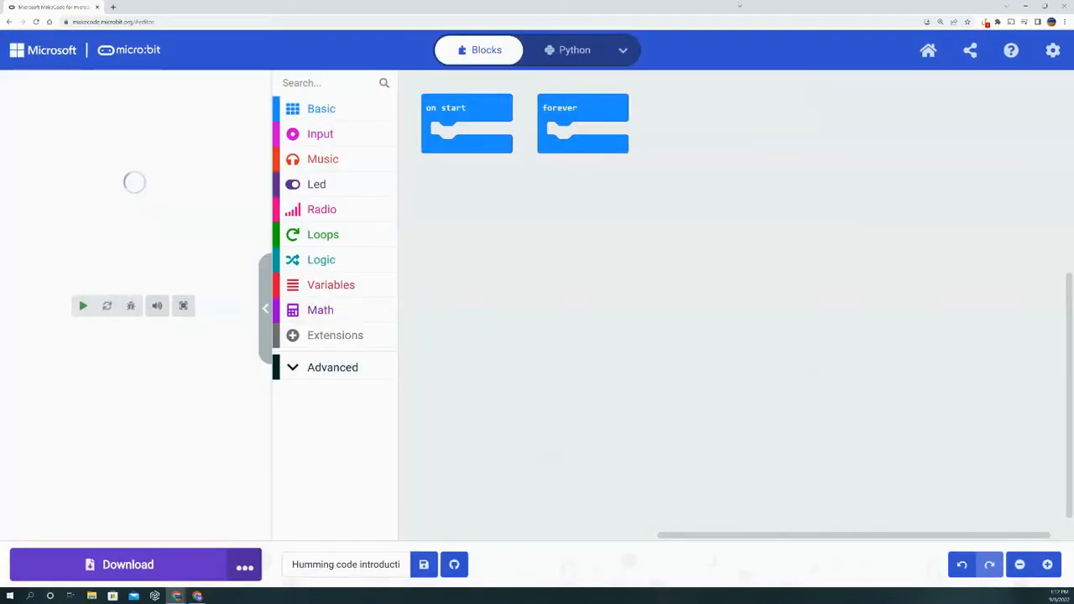
pyautogui.moveTo(582, 124); pyautogui.dragTo(871, 163)
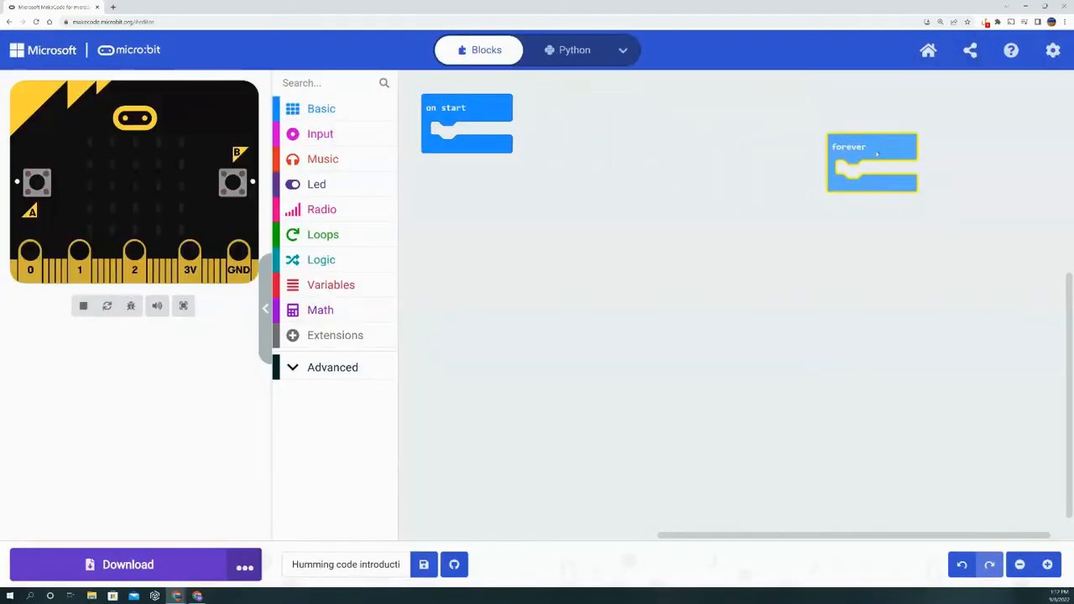
pyautogui.moveTo(467, 124); pyautogui.dragTo(660, 164)
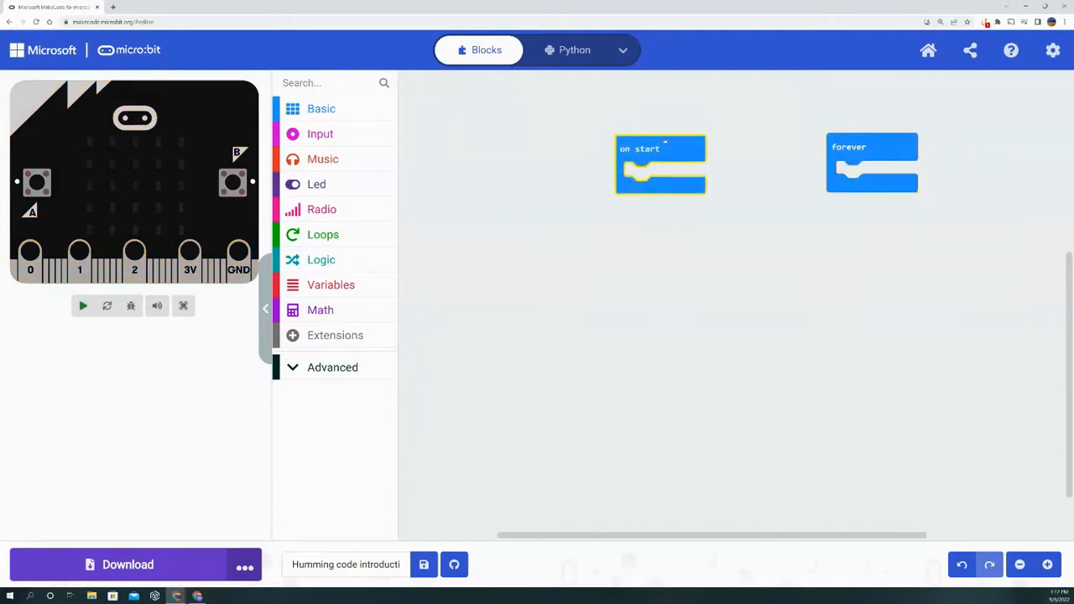
pyautogui.click(82, 307)
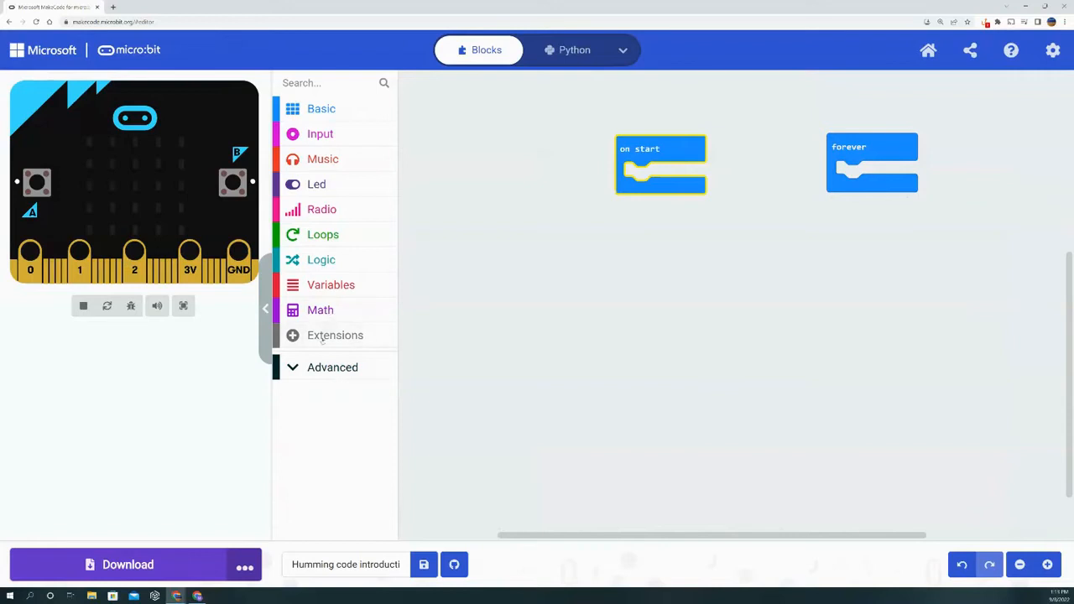
# Step: Search the extensions gallery for 'humming' to add the Hummingbird extension
pyautogui.click(335, 335)
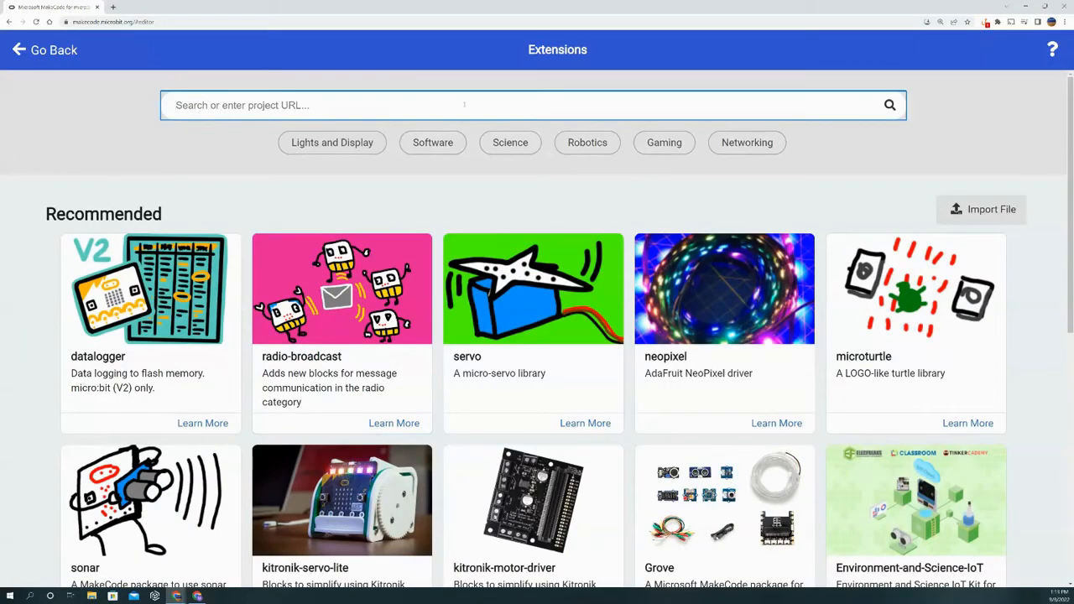
pyautogui.write('humming')
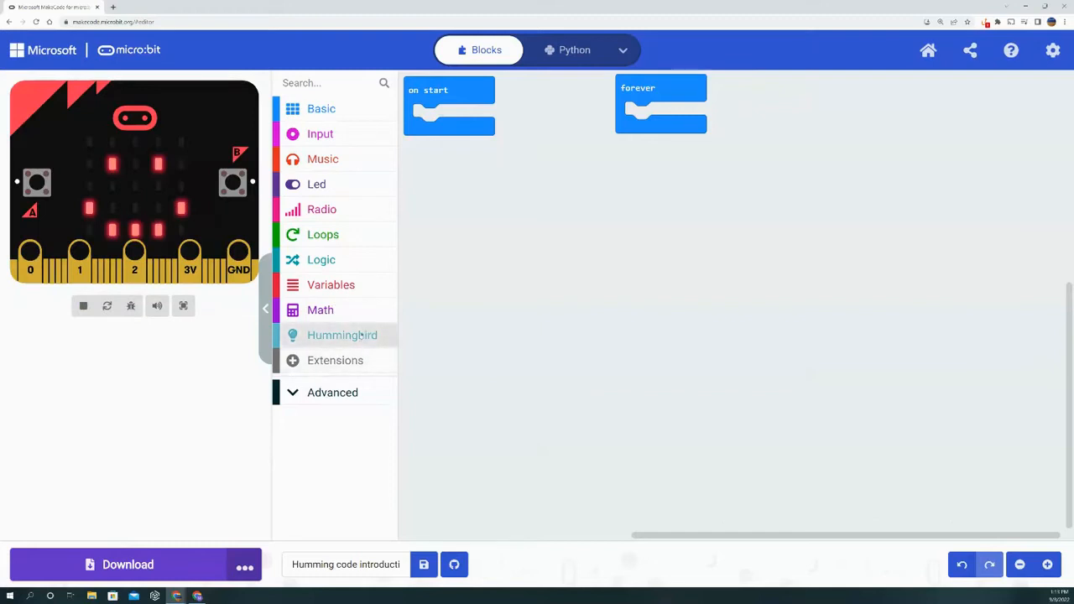
# Step: Snap a Start Hummingbird block into on start after repositioning the on start block
pyautogui.click(341, 334)
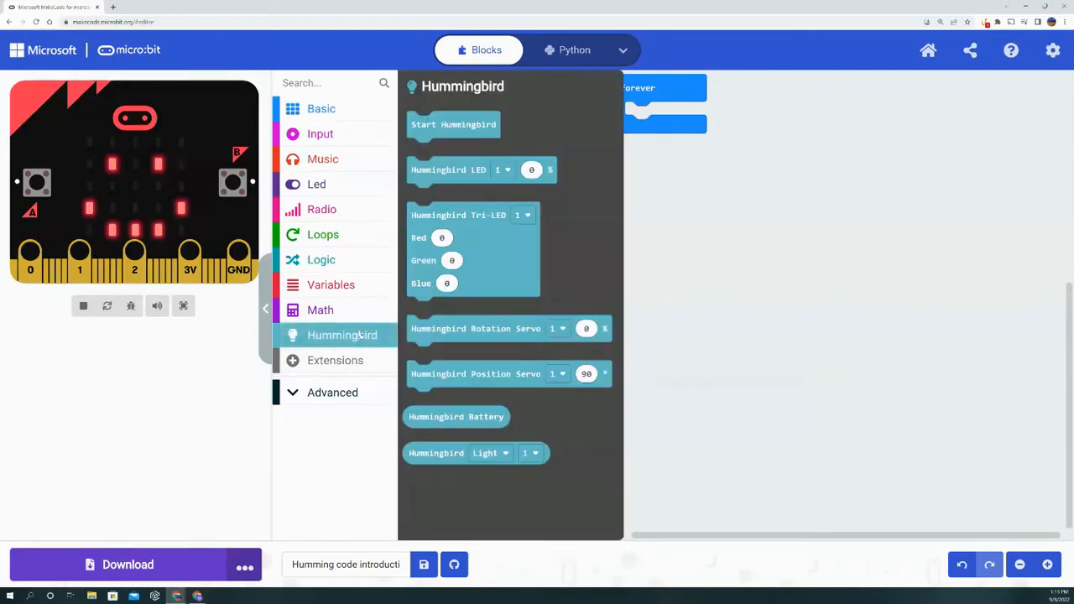
pyautogui.moveTo(470, 436)
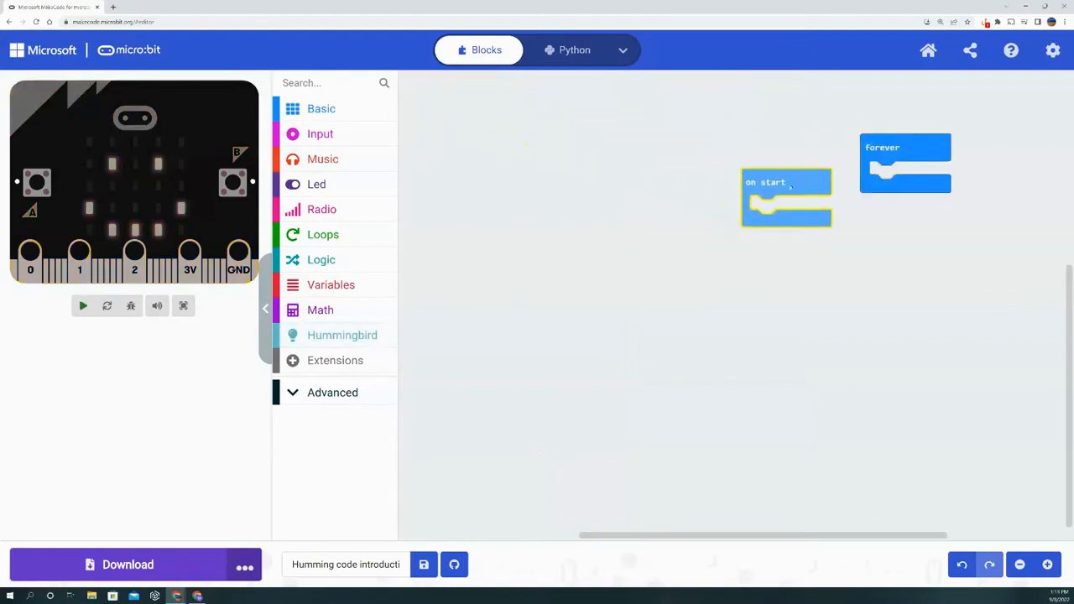
pyautogui.moveTo(784, 197); pyautogui.dragTo(657, 167)
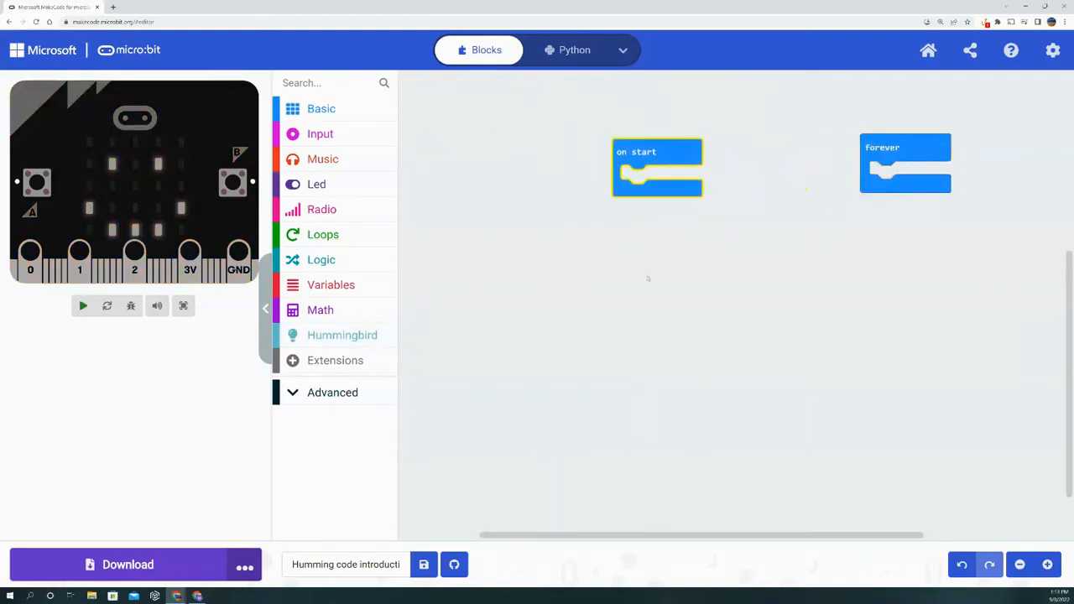
pyautogui.click(341, 335)
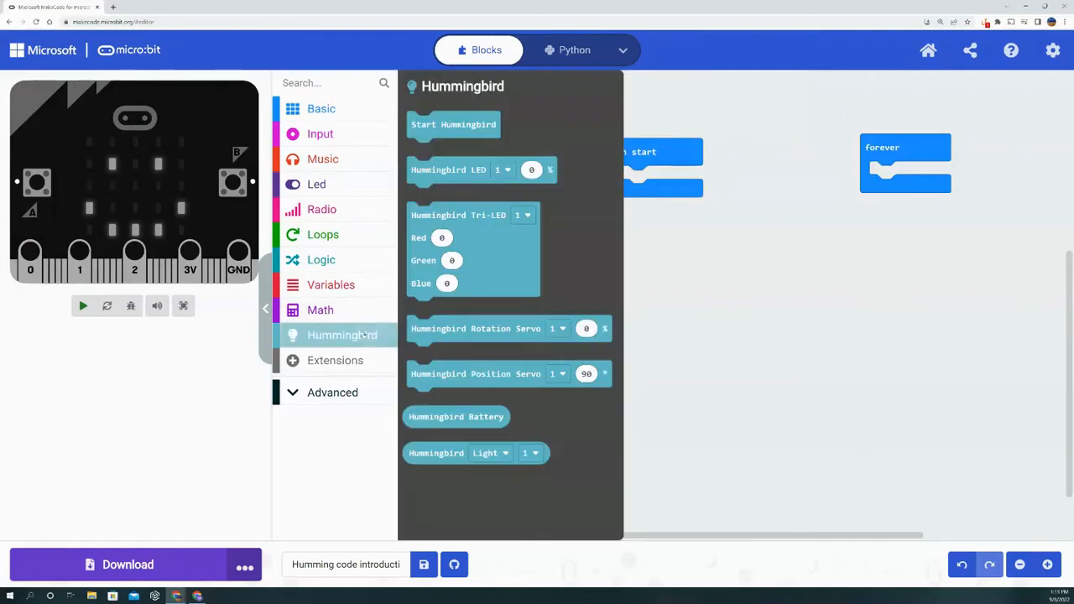
pyautogui.moveTo(453, 125); pyautogui.dragTo(644, 272)
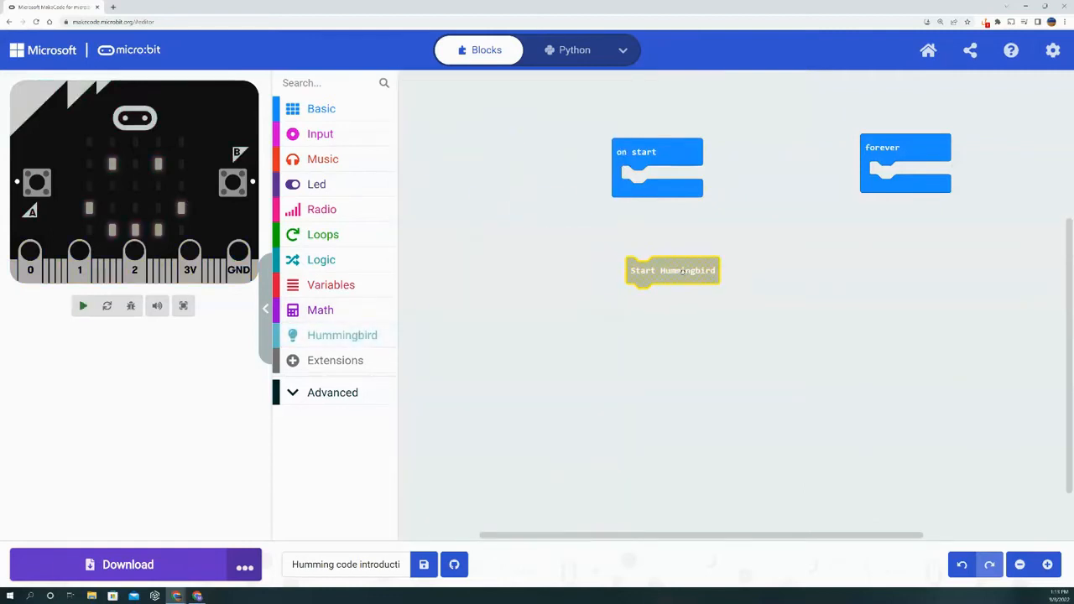
pyautogui.click(82, 306)
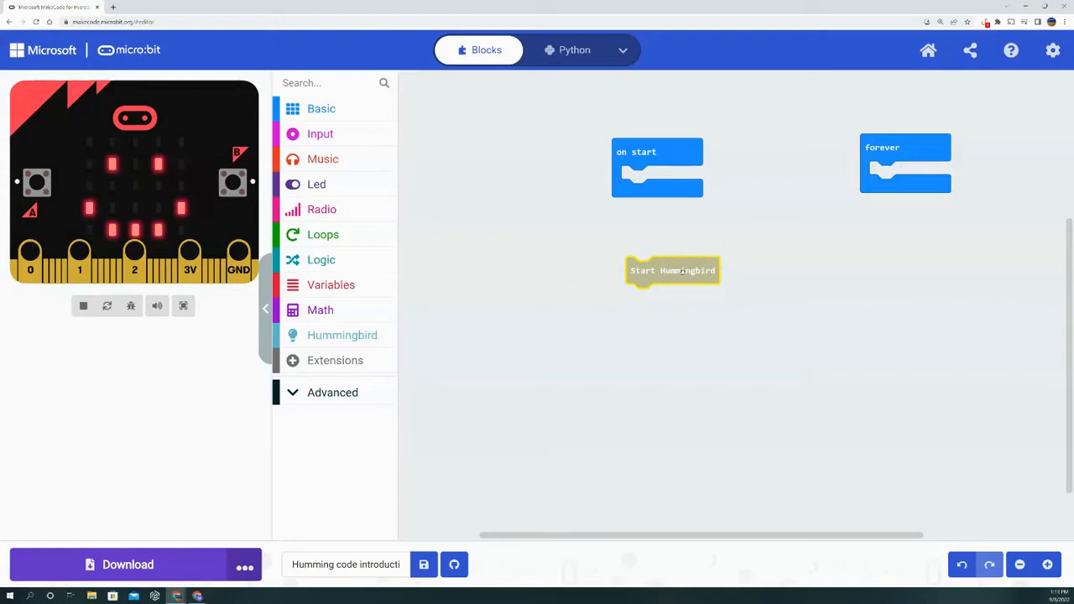
pyautogui.moveTo(672, 270); pyautogui.dragTo(657, 179)
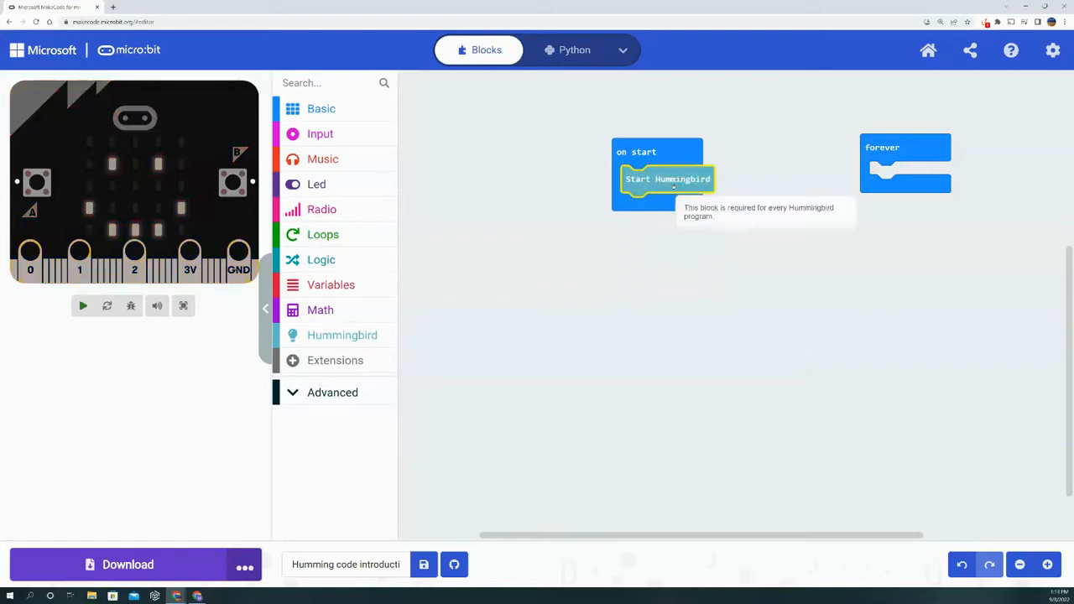
pyautogui.click(82, 306)
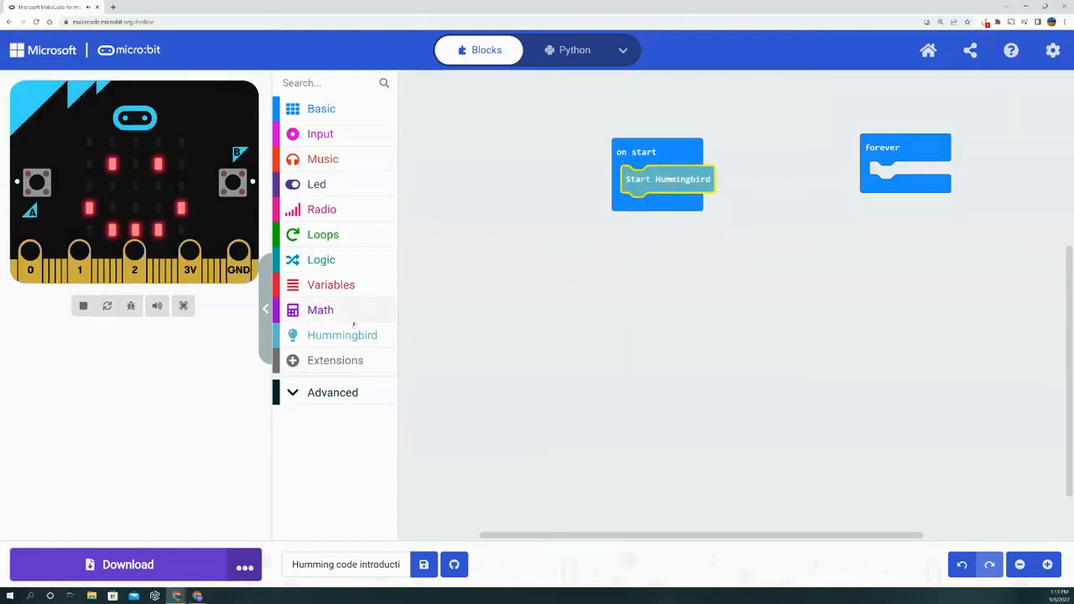
pyautogui.click(342, 335)
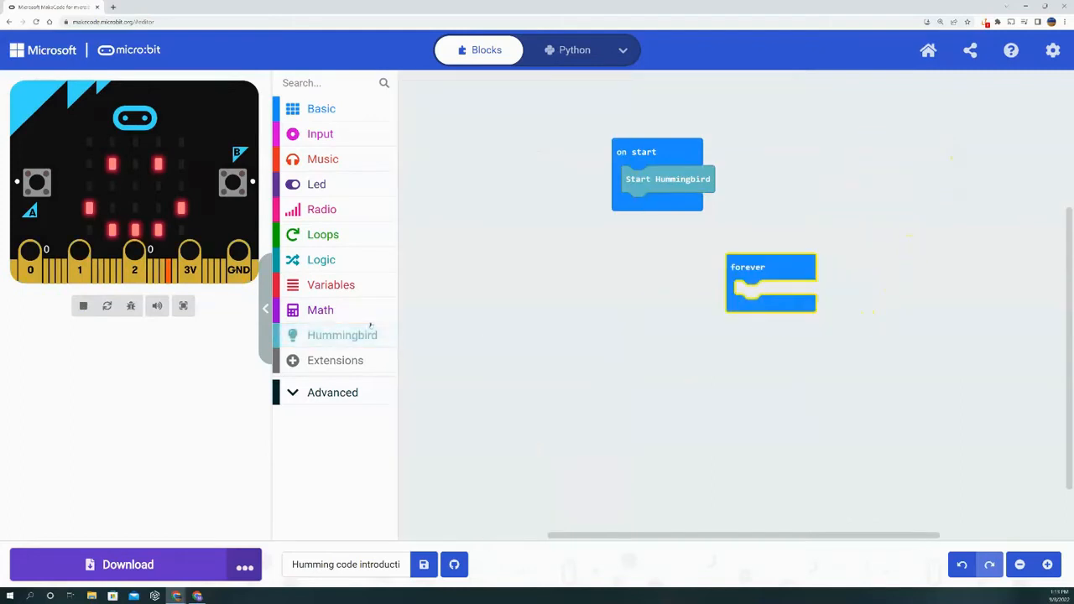
# Step: Add a Hummingbird LED block on port 1 inside forever with 52% intensity
pyautogui.click(341, 335)
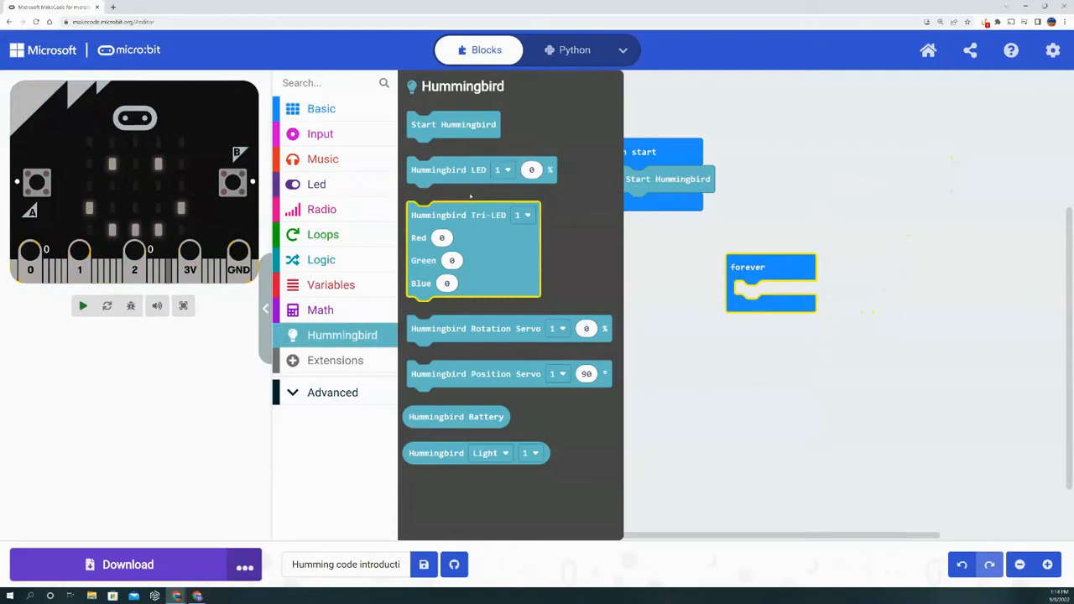
pyautogui.moveTo(448, 170); pyautogui.dragTo(772, 294)
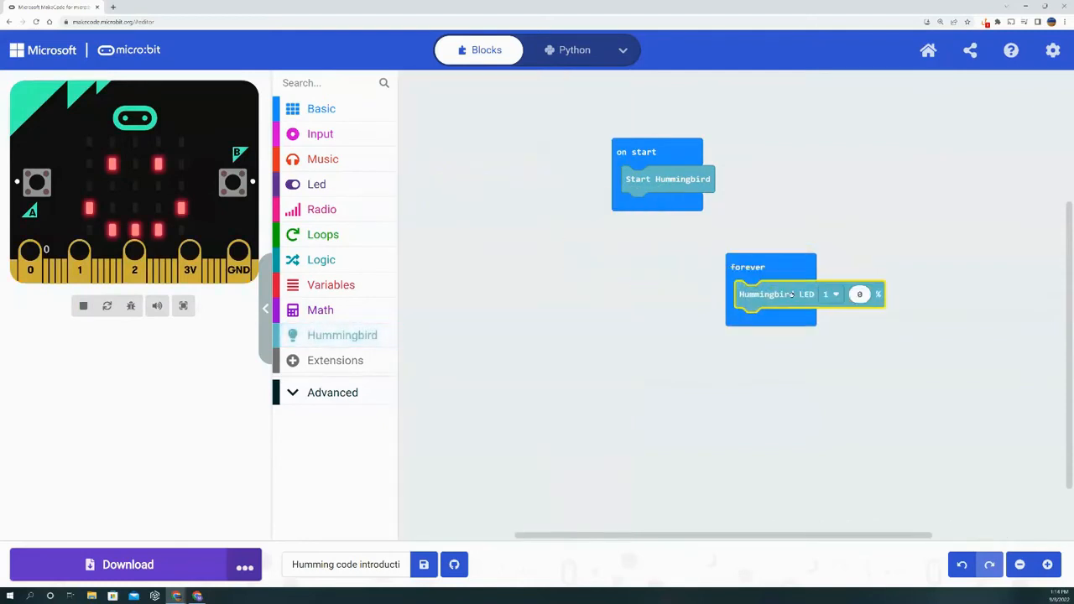
pyautogui.click(83, 305)
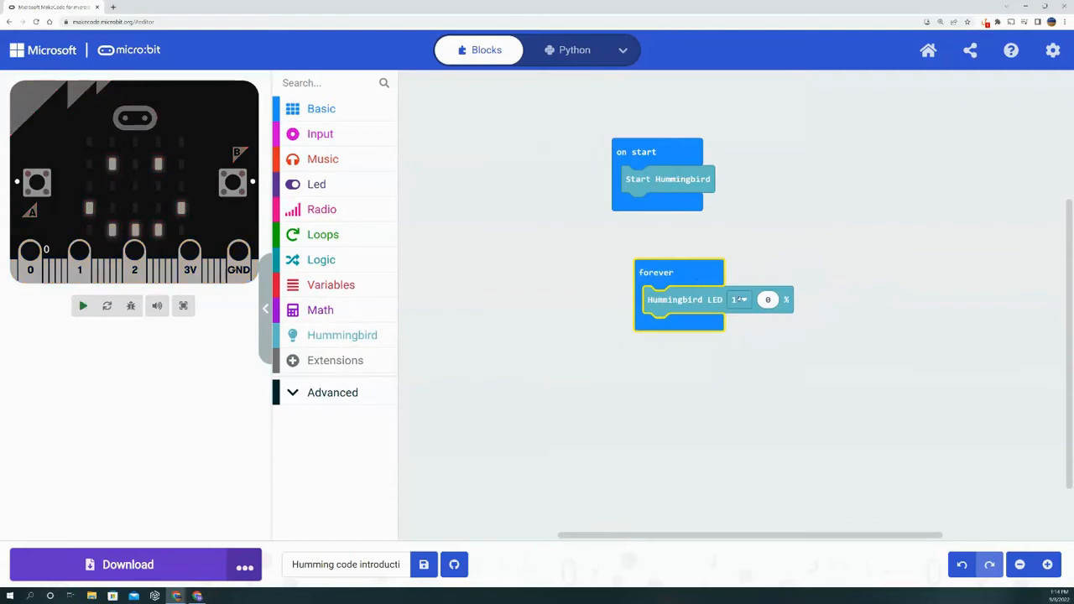
pyautogui.click(738, 299)
pyautogui.write('95')
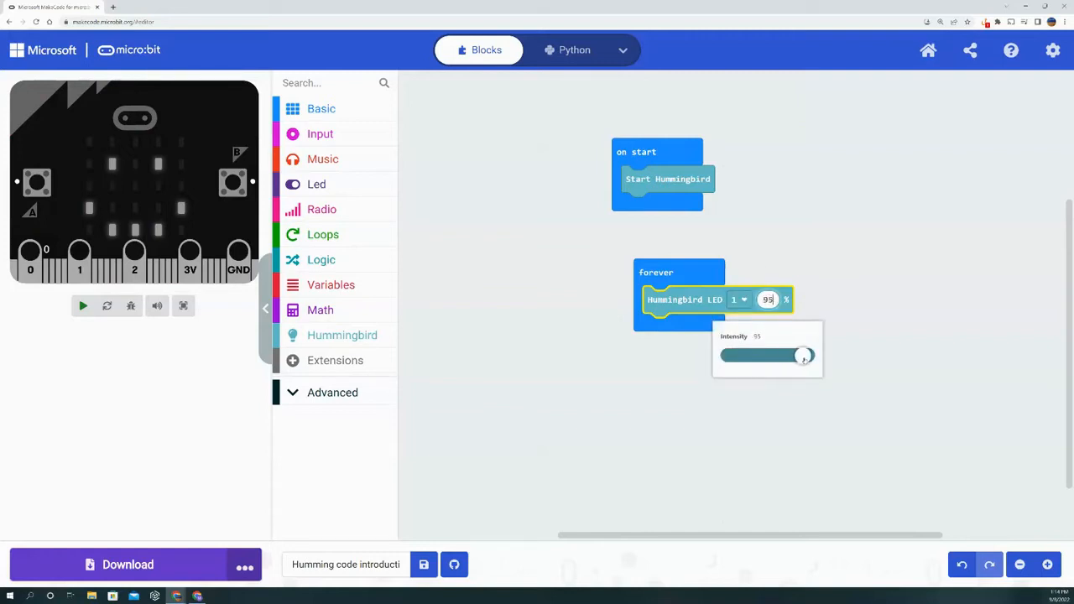
pyautogui.moveTo(803, 355); pyautogui.dragTo(782, 355)
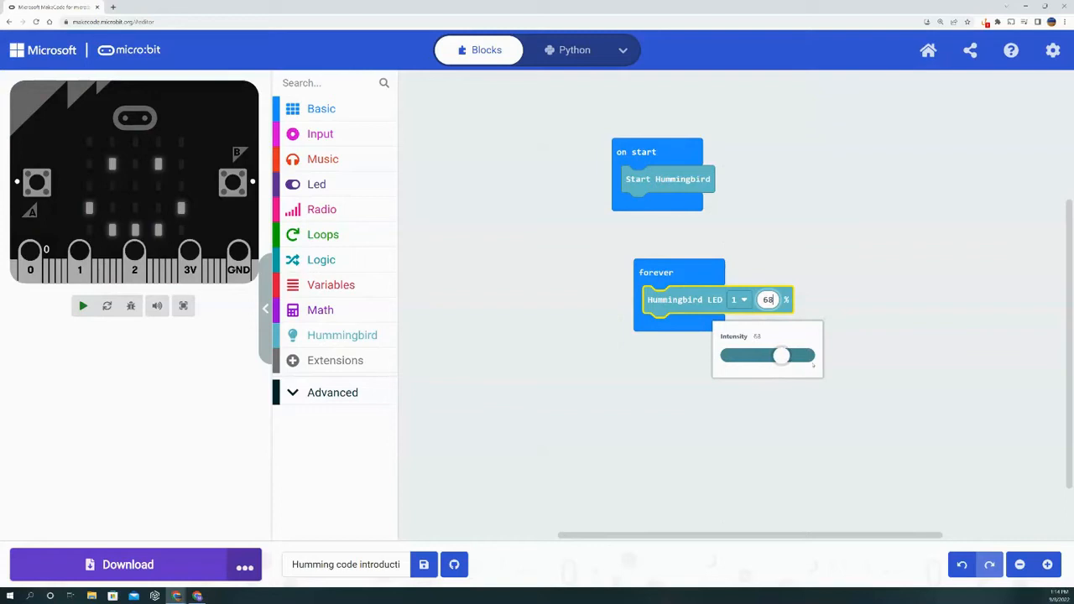
pyautogui.moveTo(782, 356); pyautogui.dragTo(727, 356)
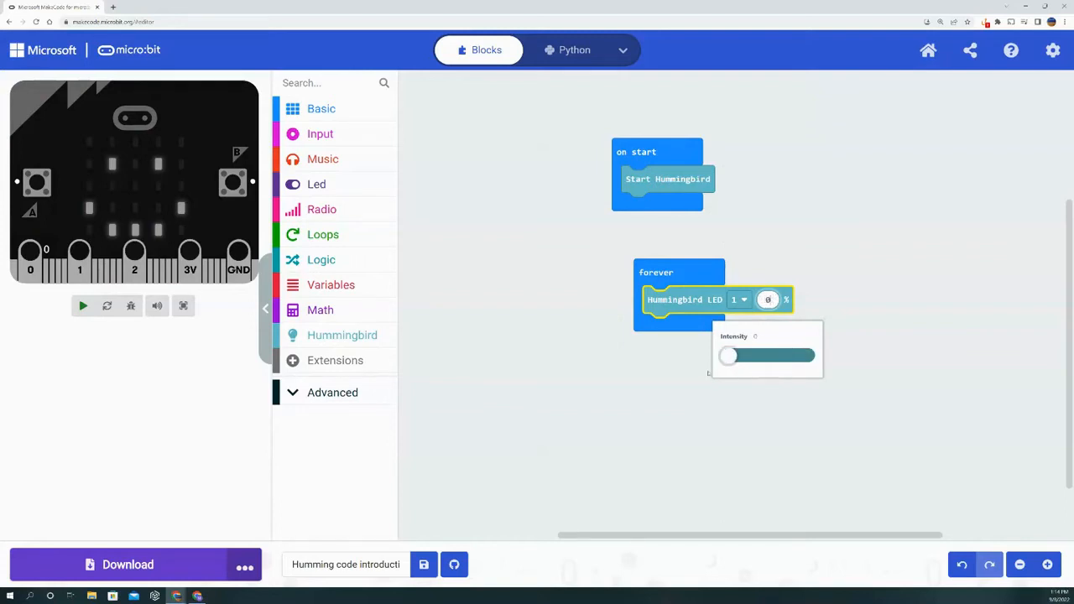
pyautogui.moveTo(728, 354); pyautogui.dragTo(793, 355)
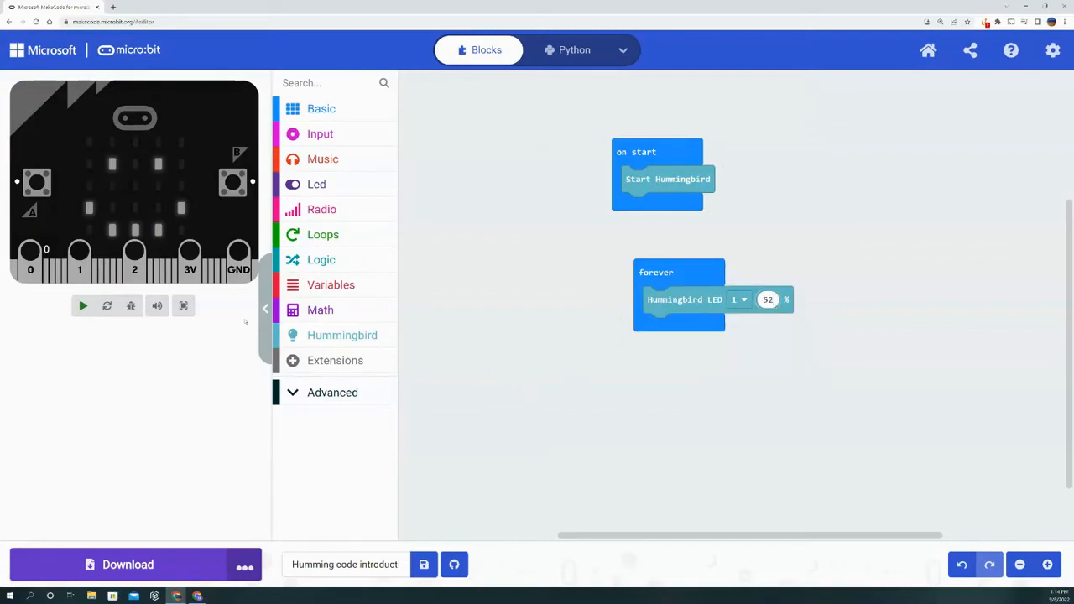
# Step: Place a Tri-LED block on port 1, red/green/blue at 0, under the LED block
pyautogui.click(341, 335)
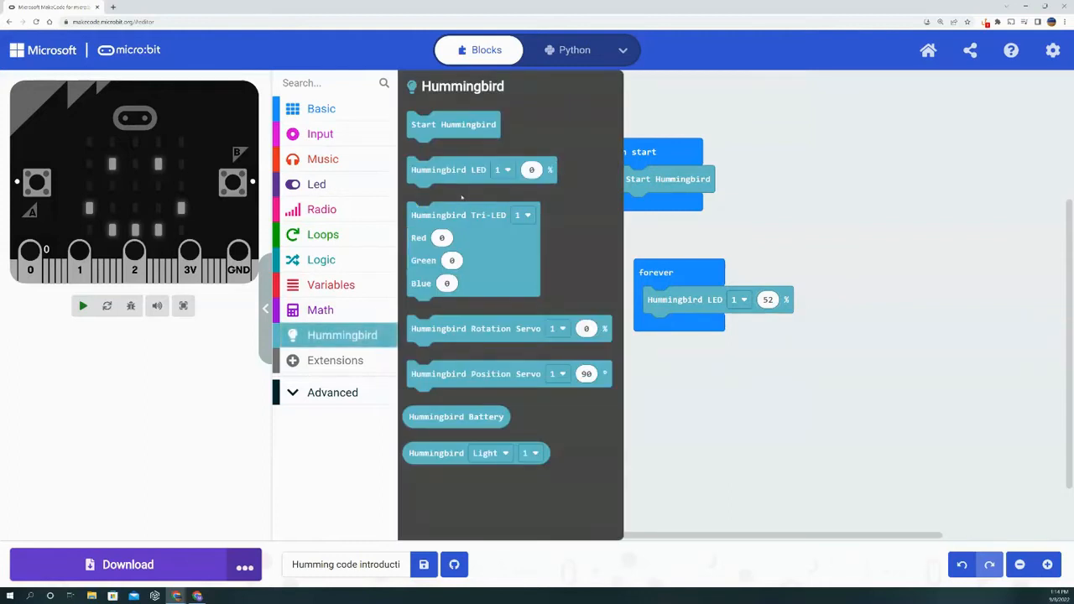
pyautogui.moveTo(470, 215); pyautogui.dragTo(707, 326)
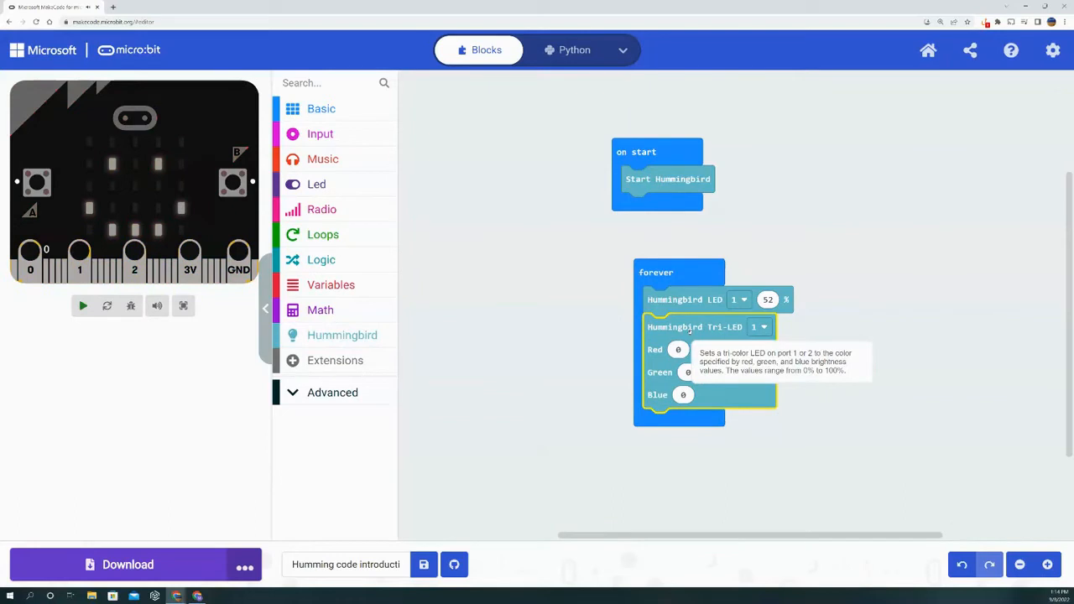
pyautogui.click(82, 306)
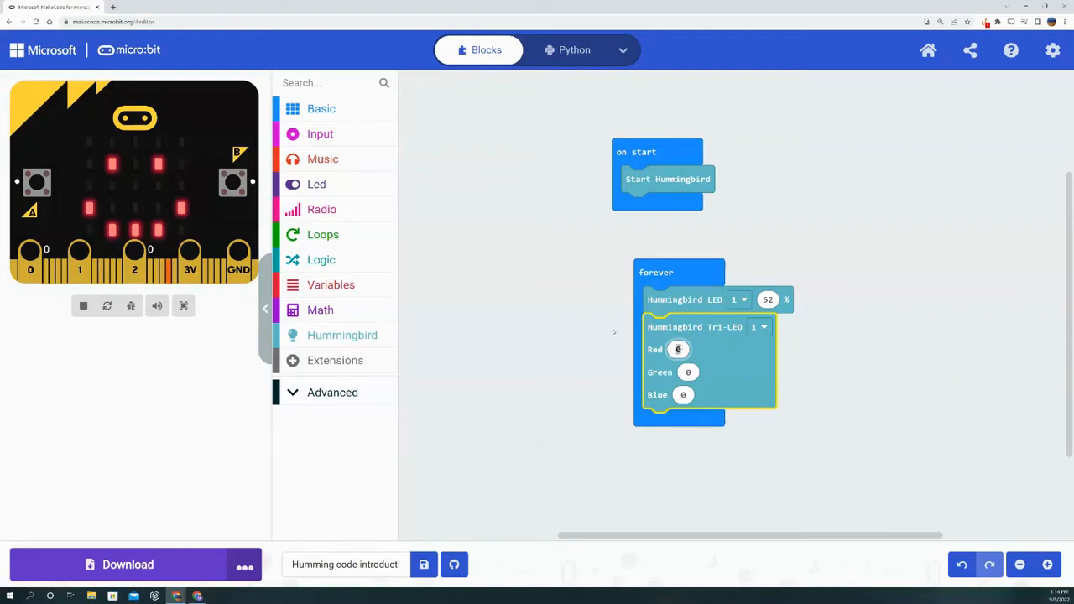
# Step: Add a Rotation Servo on port 1 below the Tri-LED with speed -100%
pyautogui.click(341, 334)
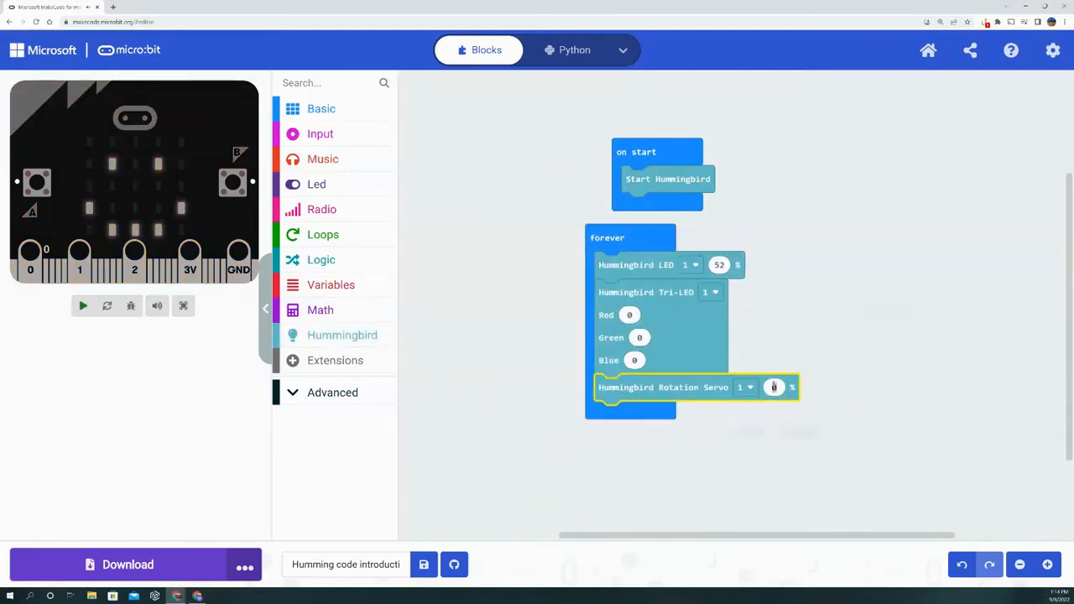
pyautogui.click(773, 387)
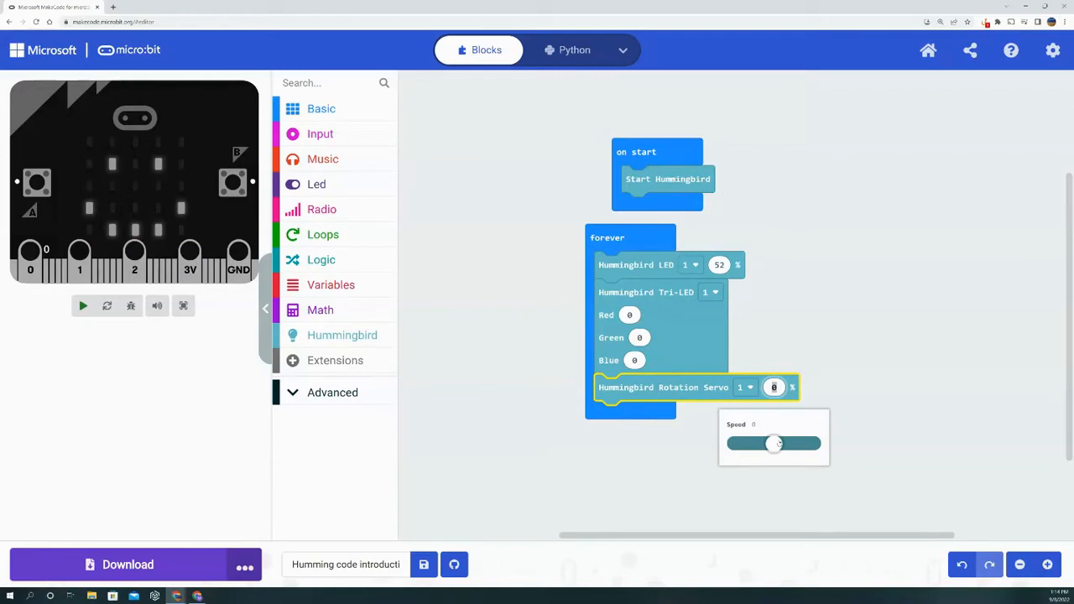
pyautogui.moveTo(773, 443); pyautogui.dragTo(803, 442)
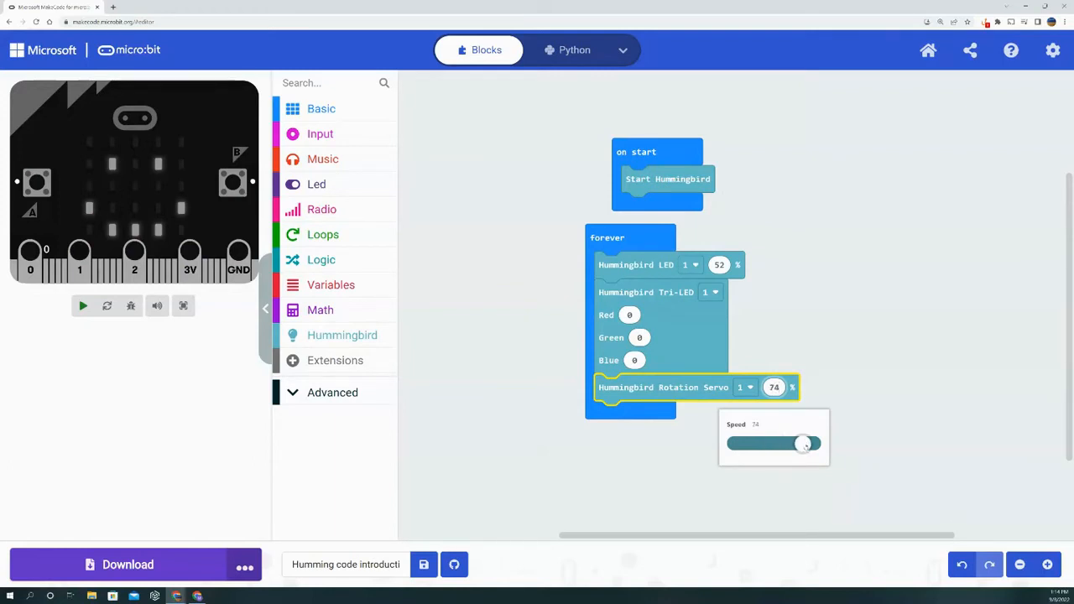
pyautogui.moveTo(803, 443); pyautogui.dragTo(733, 443)
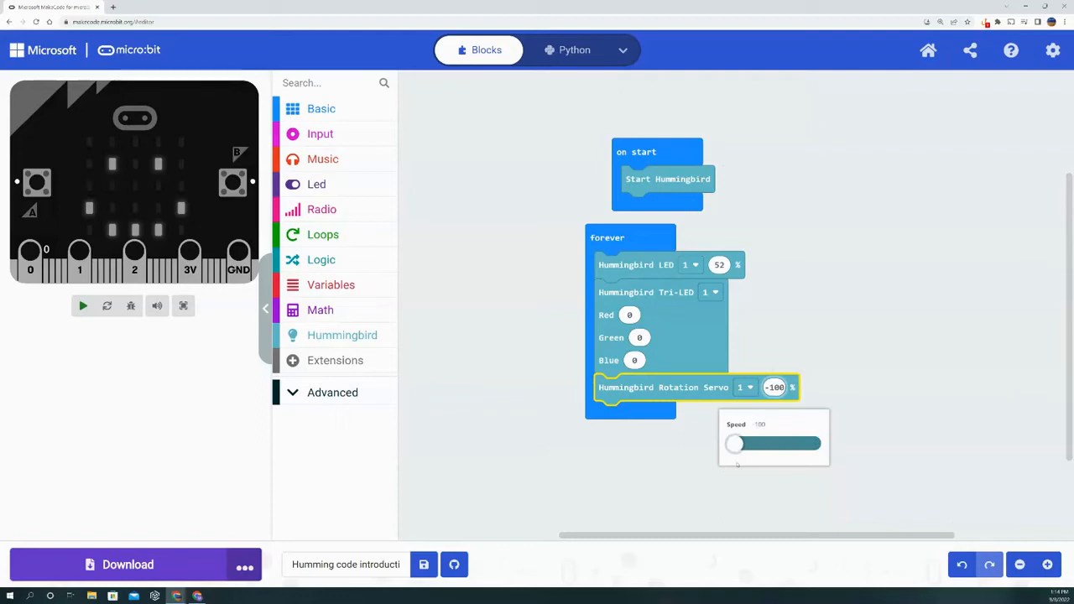
pyautogui.click(341, 335)
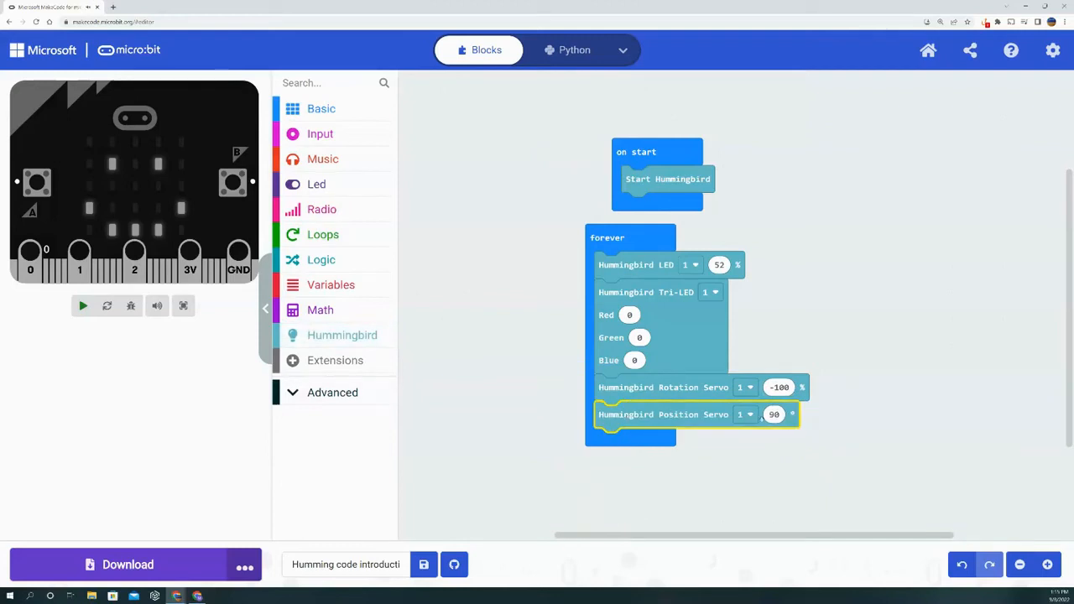
# Step: Keep the Position Servo on port 1 and set its angle to 0 degrees
pyautogui.click(741, 414)
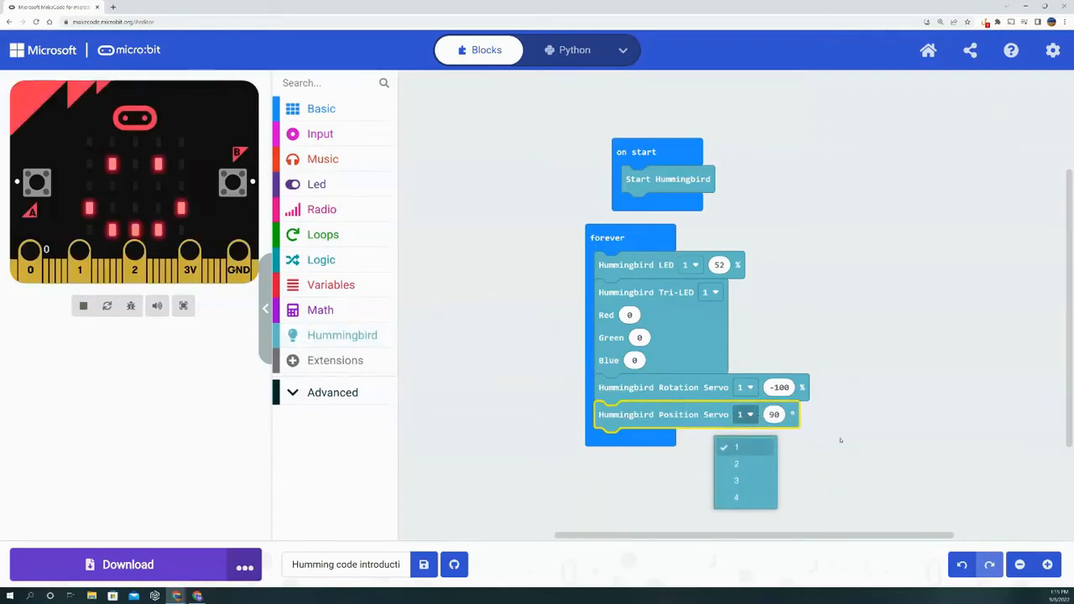
pyautogui.click(773, 414)
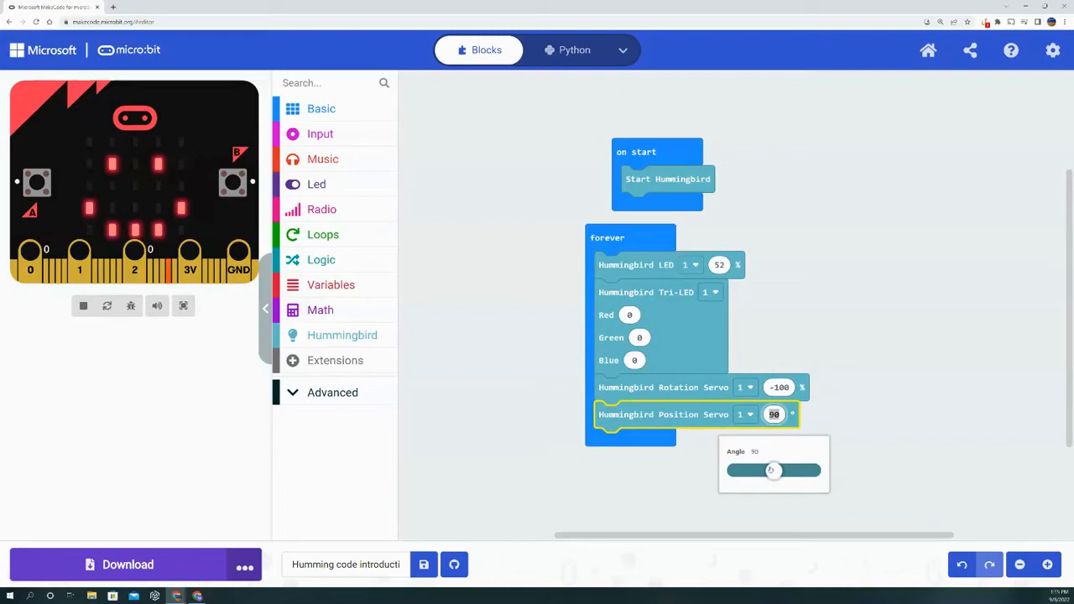
pyautogui.moveTo(772, 469); pyautogui.dragTo(806, 469)
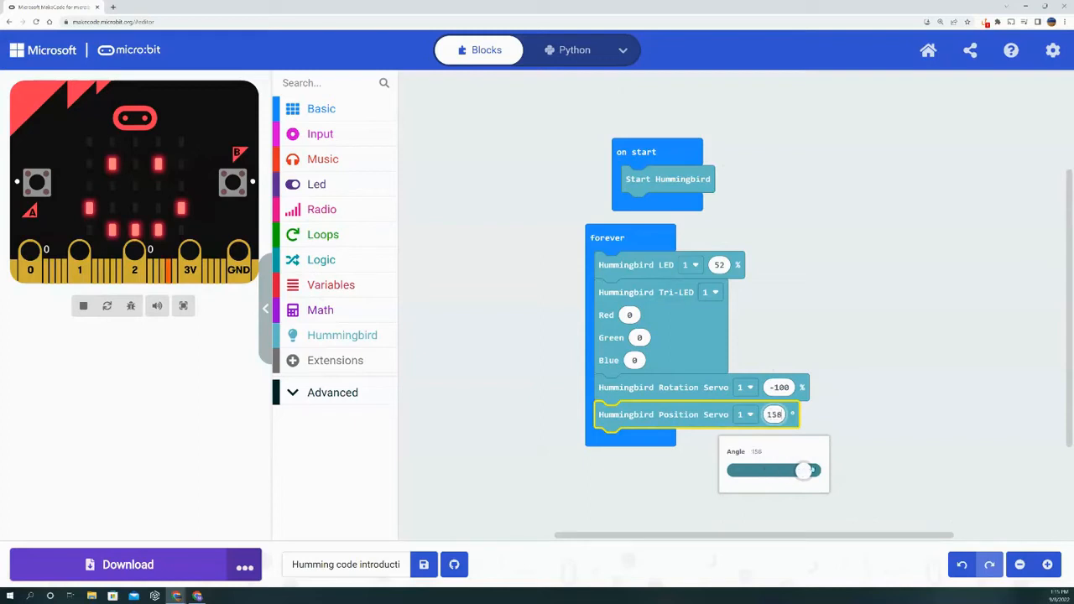
pyautogui.moveTo(803, 470); pyautogui.dragTo(813, 469)
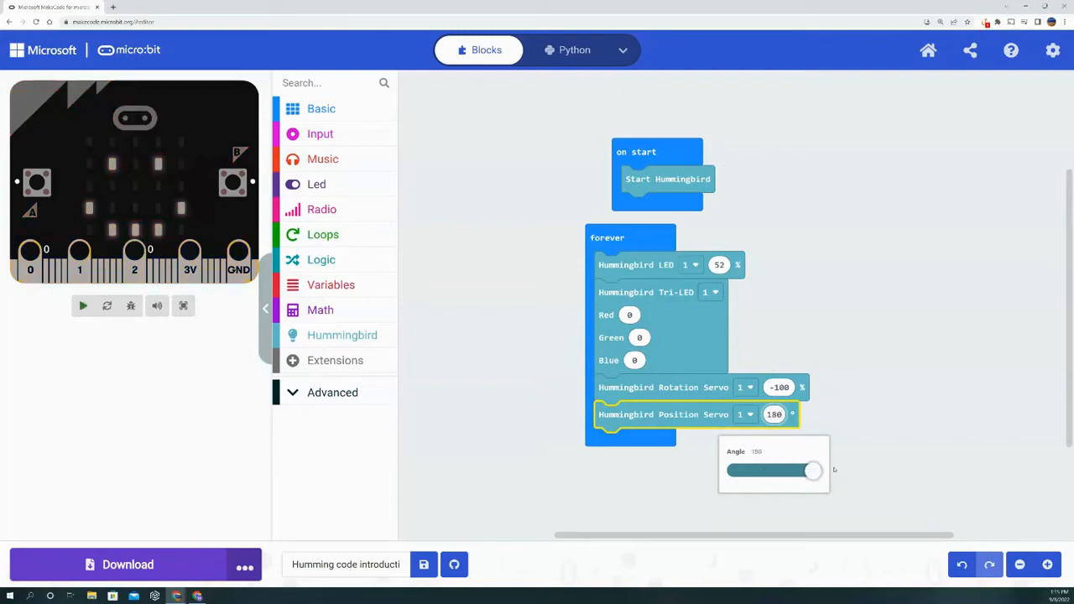
pyautogui.moveTo(810, 470); pyautogui.dragTo(734, 469)
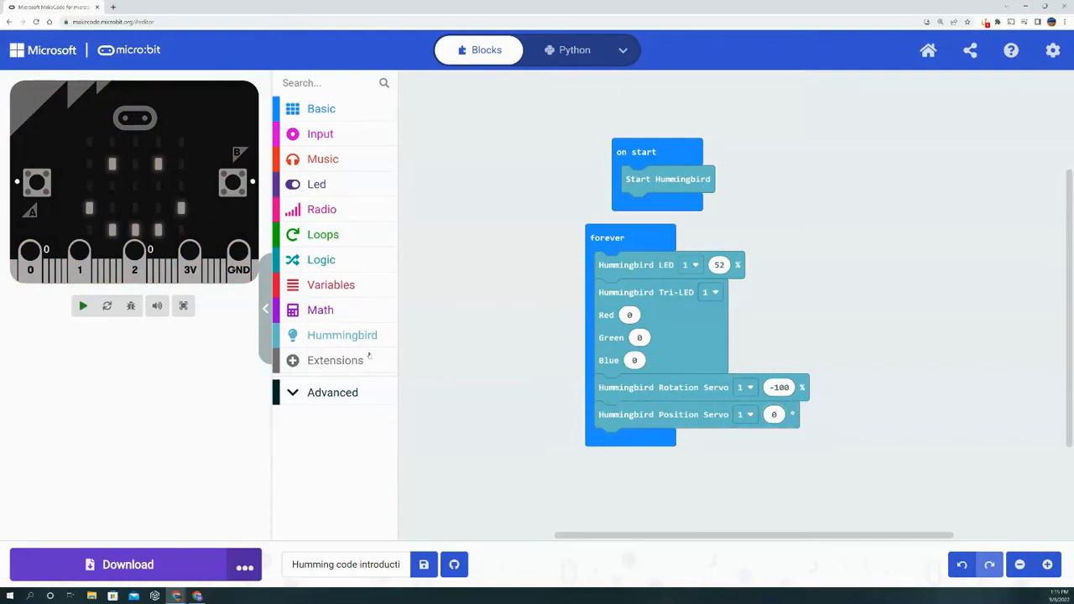
# Step: Bring a Hummingbird Battery reporter onto the empty workspace
pyautogui.click(341, 334)
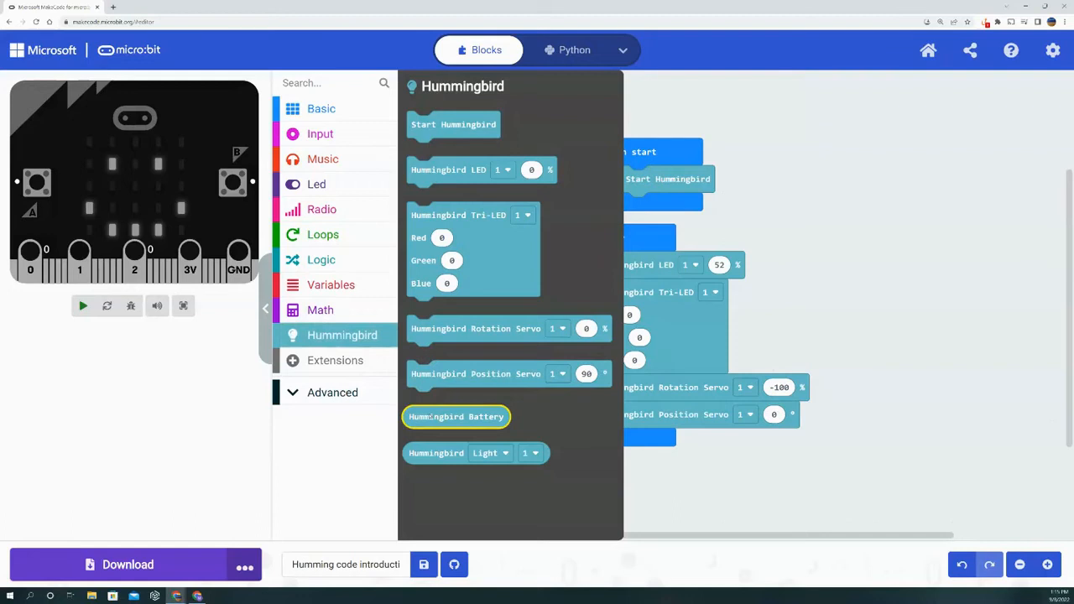
pyautogui.click(83, 306)
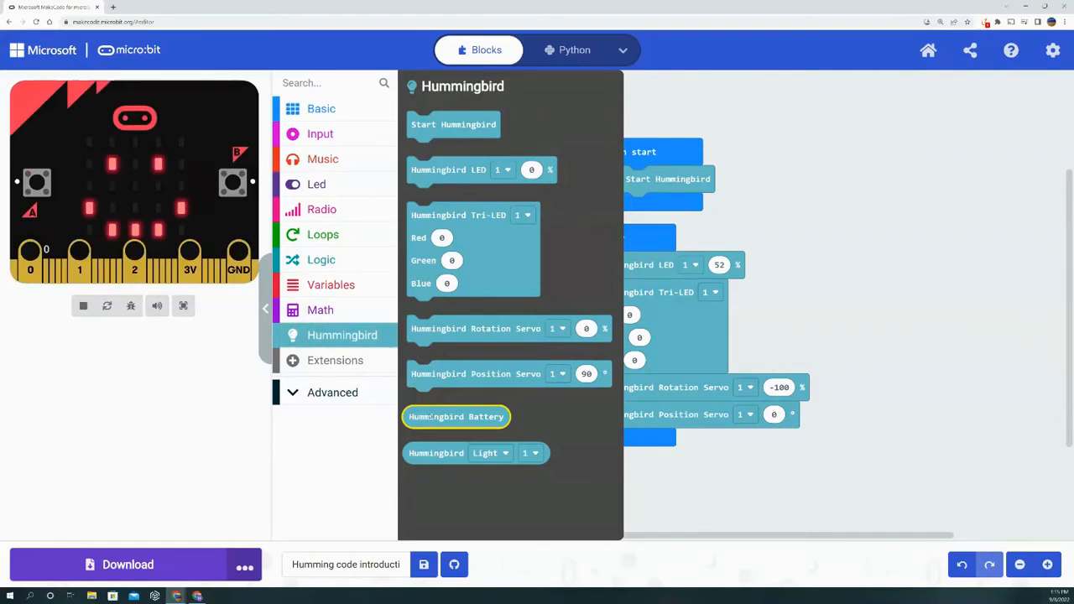
pyautogui.moveTo(455, 416); pyautogui.dragTo(841, 301)
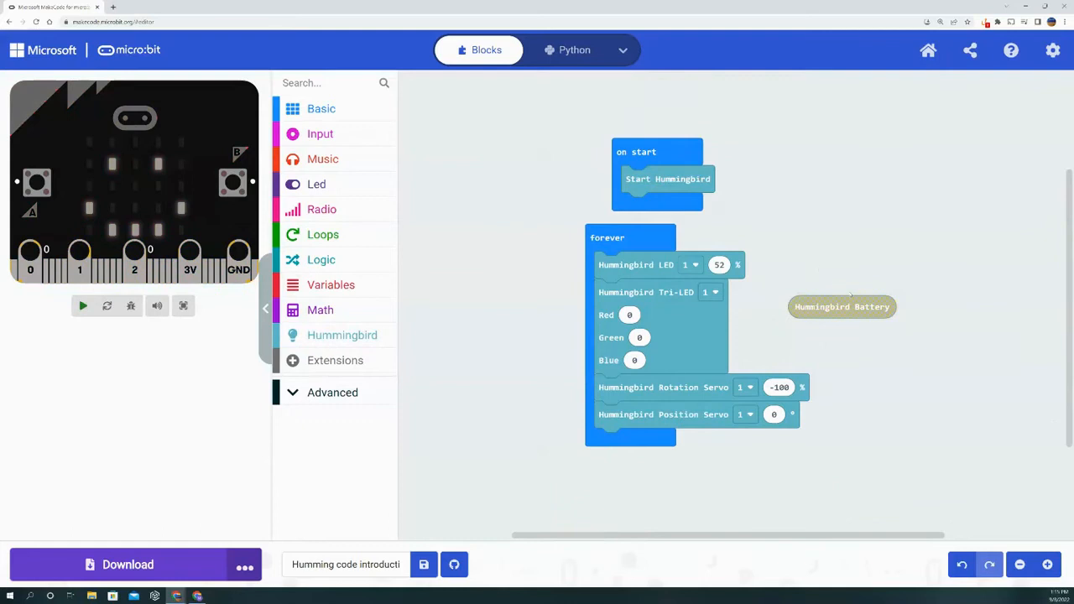
pyautogui.click(82, 307)
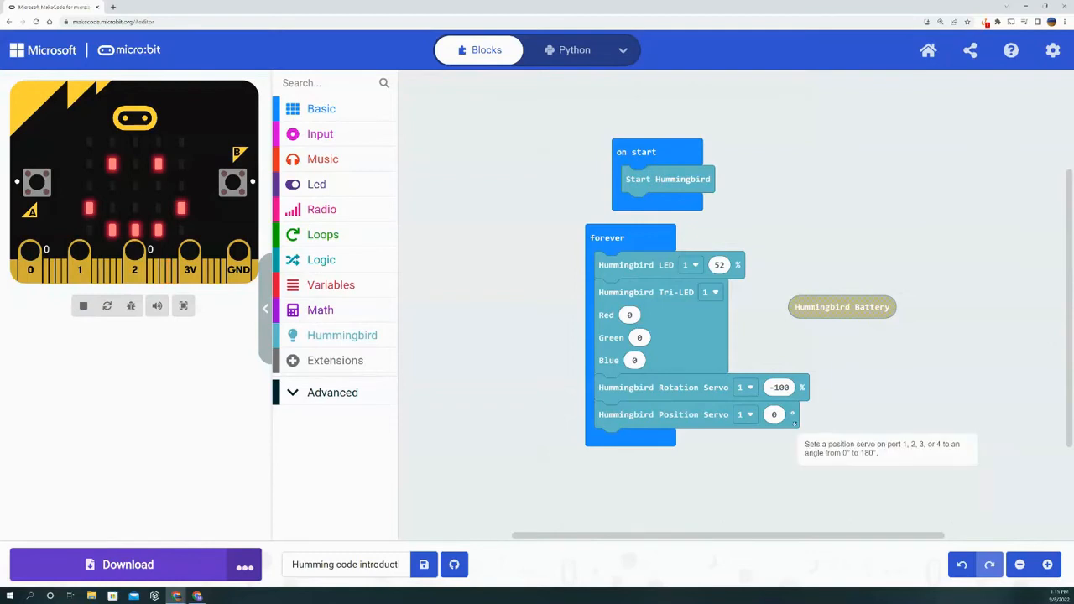
pyautogui.moveTo(740, 196)
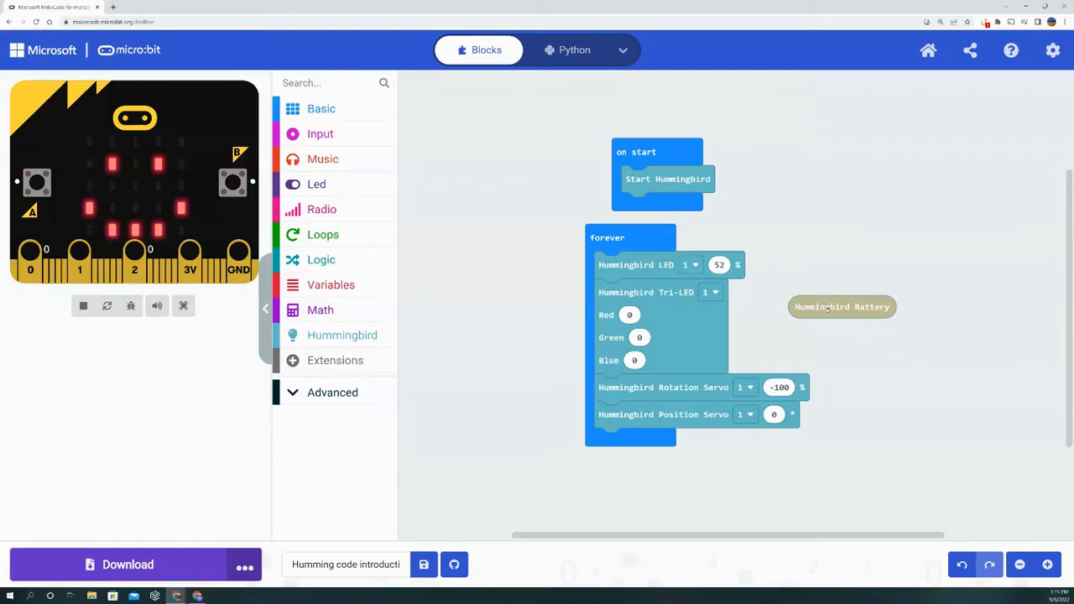
# Step: Try the Battery reading in a value slot, then leave it loose beside forever
pyautogui.moveTo(841, 306); pyautogui.dragTo(685, 330)
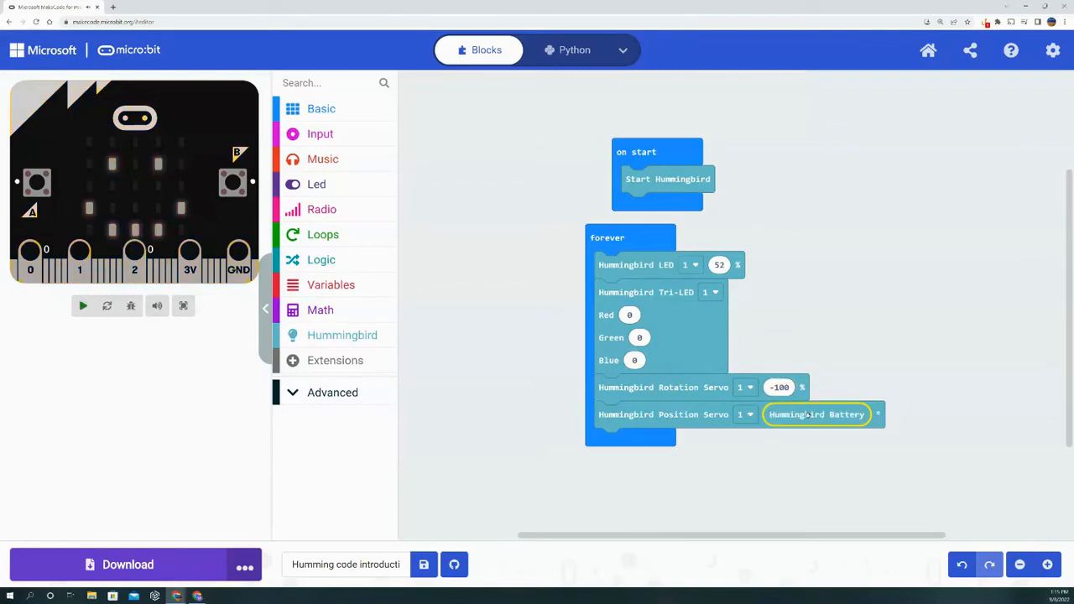
pyautogui.click(83, 305)
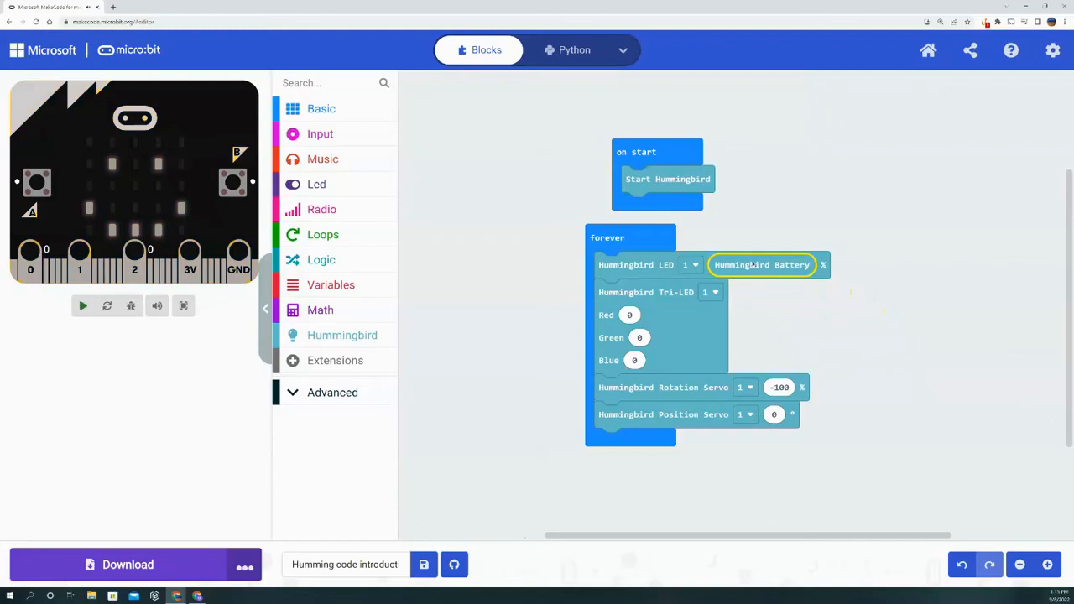
pyautogui.click(83, 306)
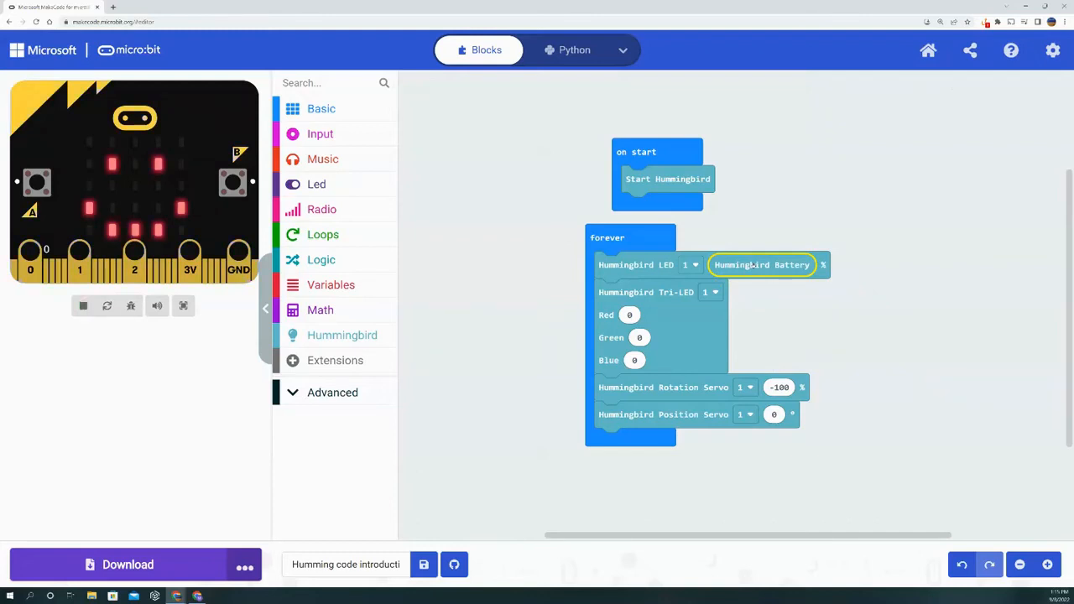
pyautogui.moveTo(762, 264); pyautogui.dragTo(835, 285)
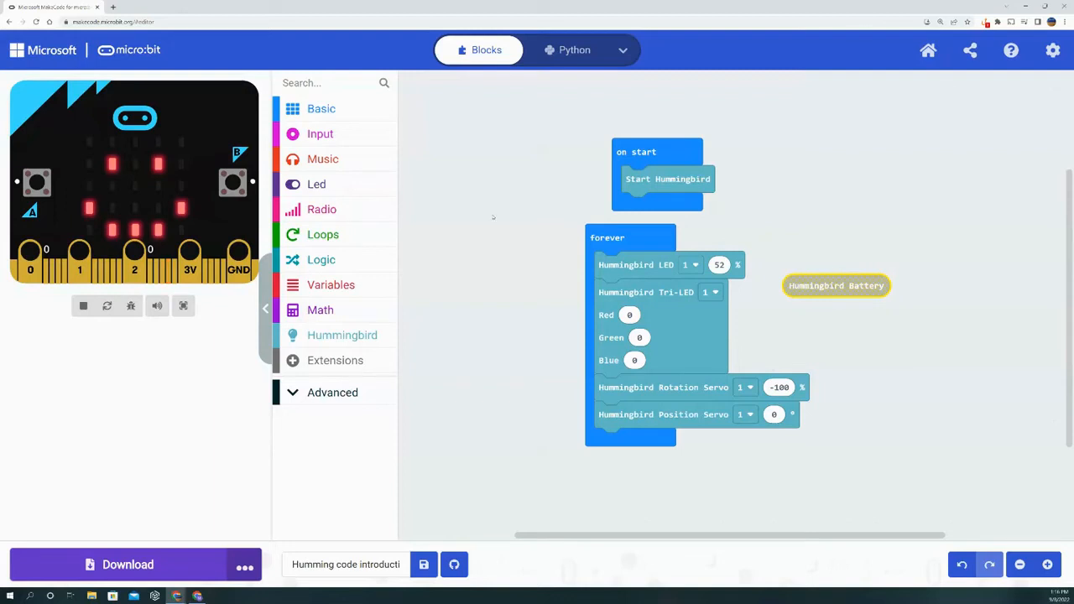
# Step: Add a Hummingbird sensor reporter left of forever, switched from Light to Distance (cm)
pyautogui.click(341, 335)
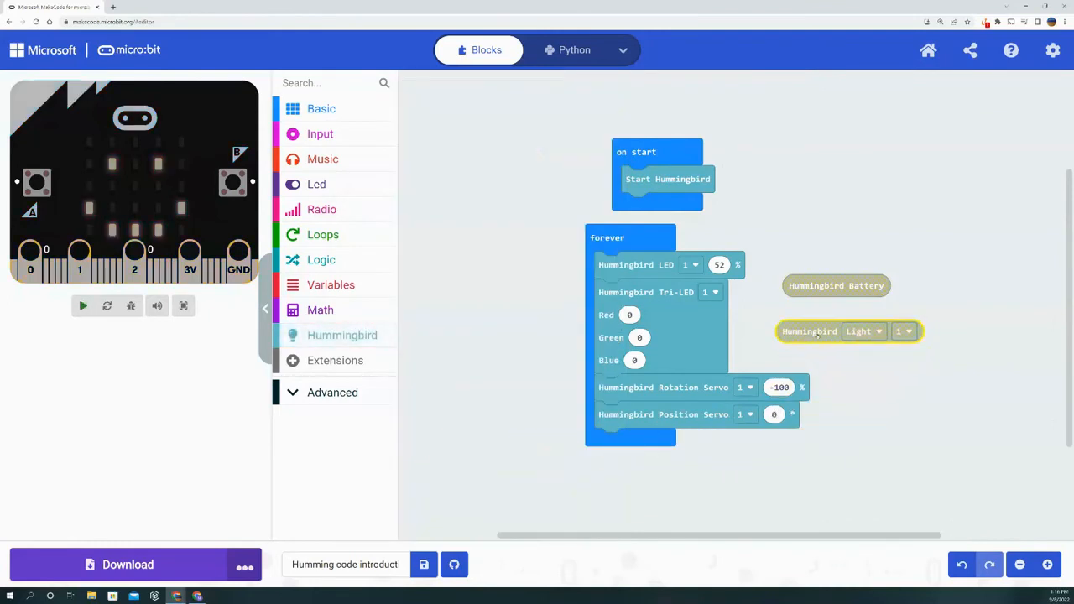
pyautogui.click(82, 306)
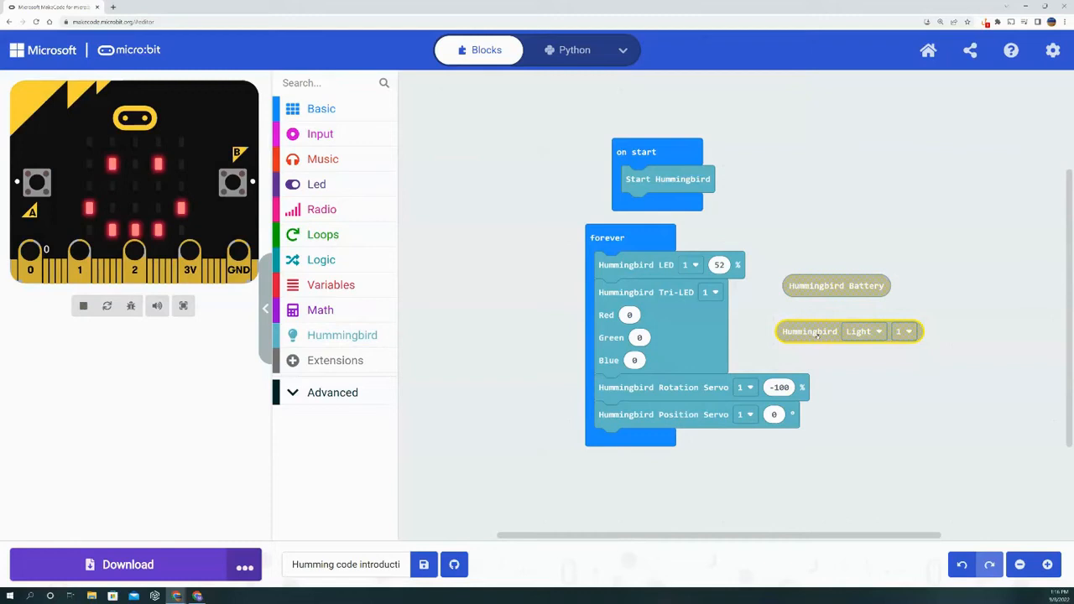
pyautogui.moveTo(809, 330); pyautogui.dragTo(478, 308)
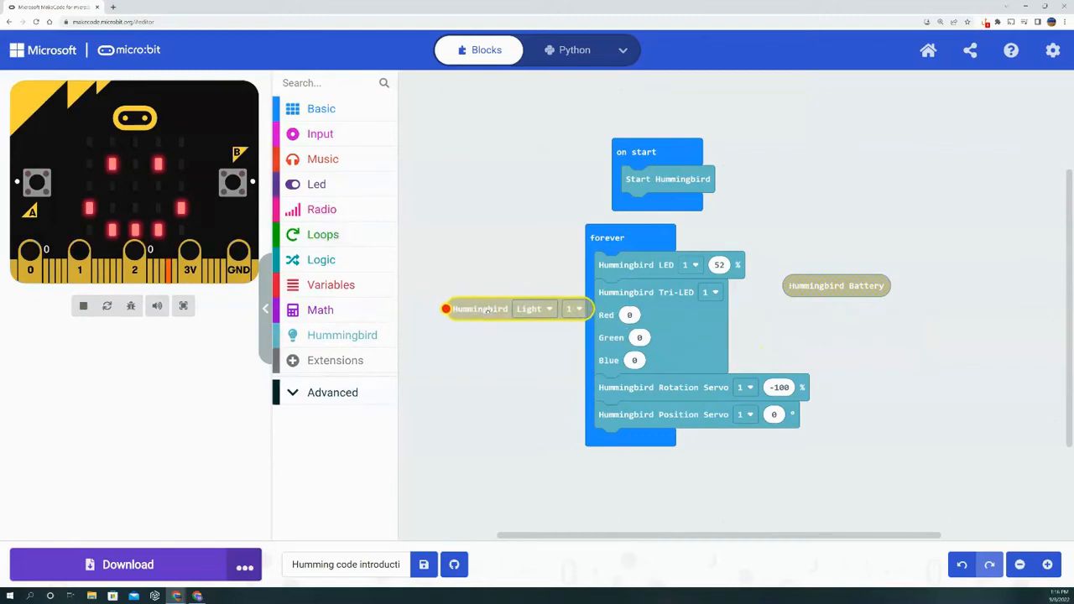
pyautogui.click(535, 309)
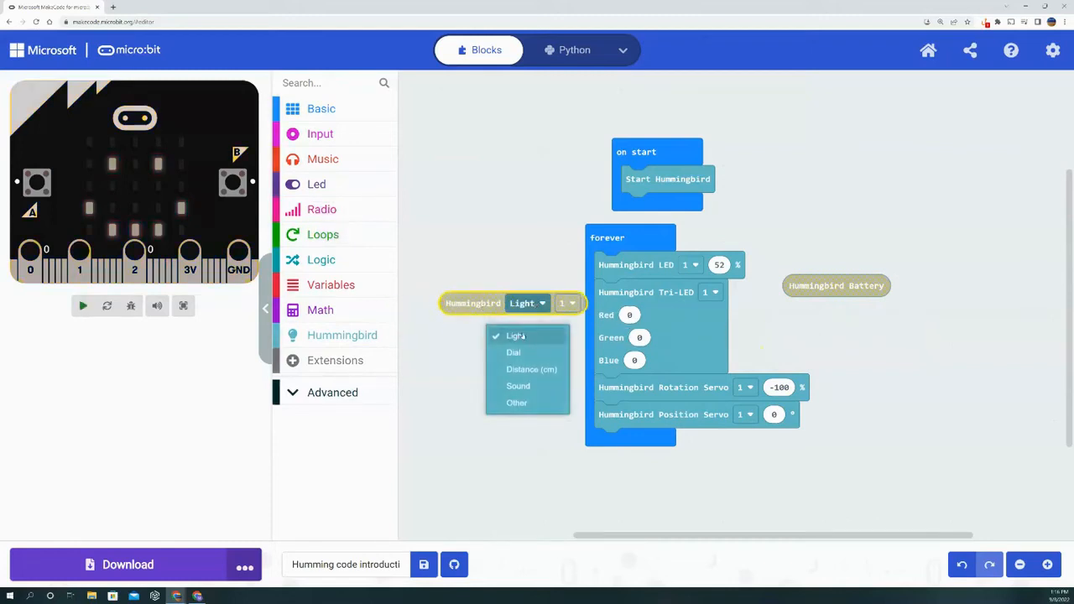
pyautogui.moveTo(537, 352)
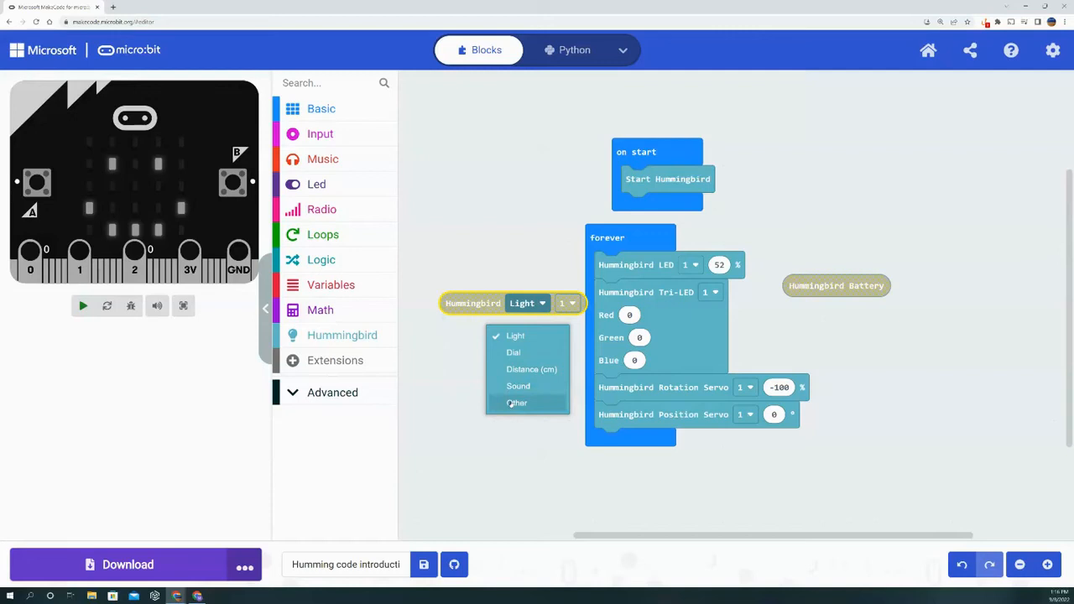
pyautogui.click(514, 336)
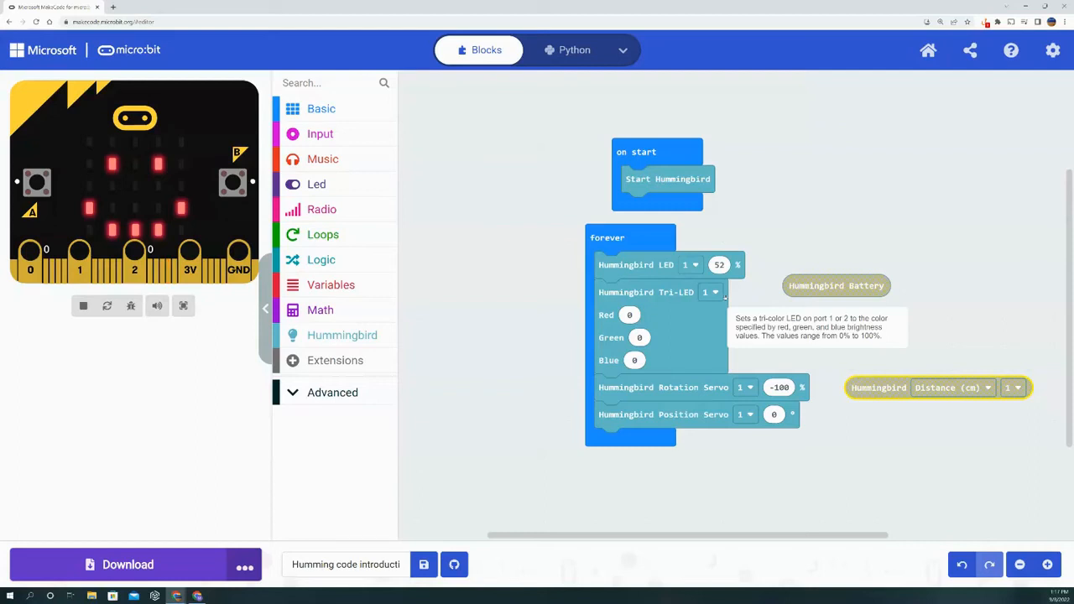
pyautogui.moveTo(575, 49)
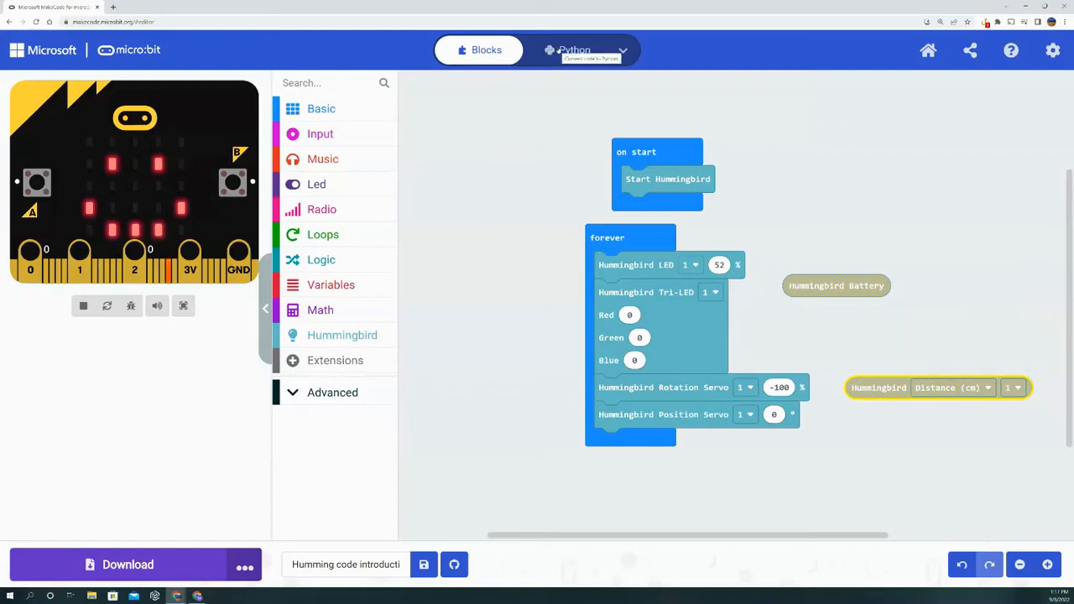
pyautogui.click(572, 50)
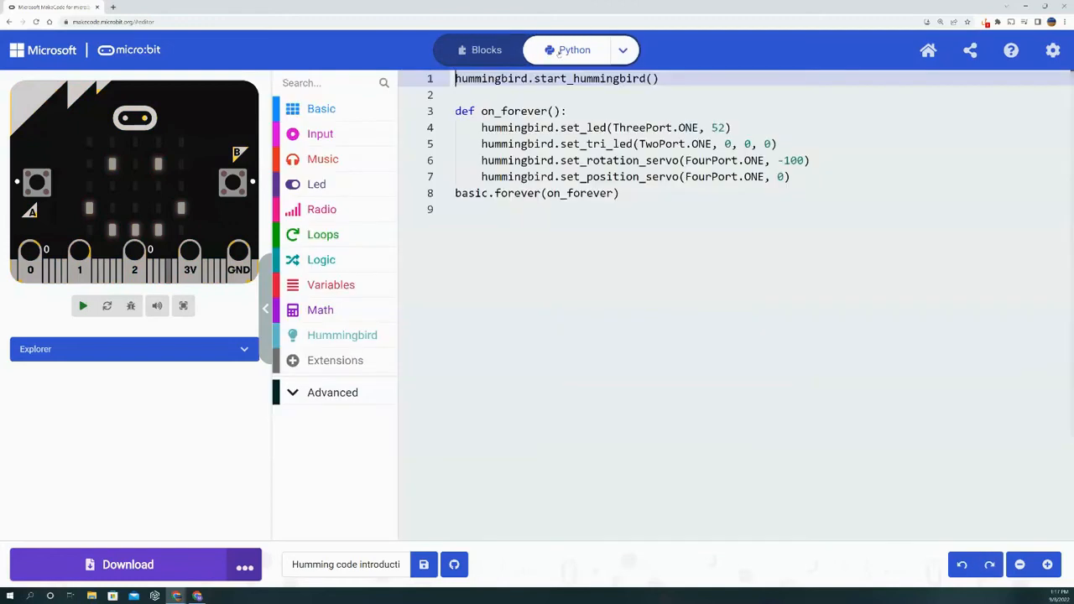
pyautogui.click(83, 305)
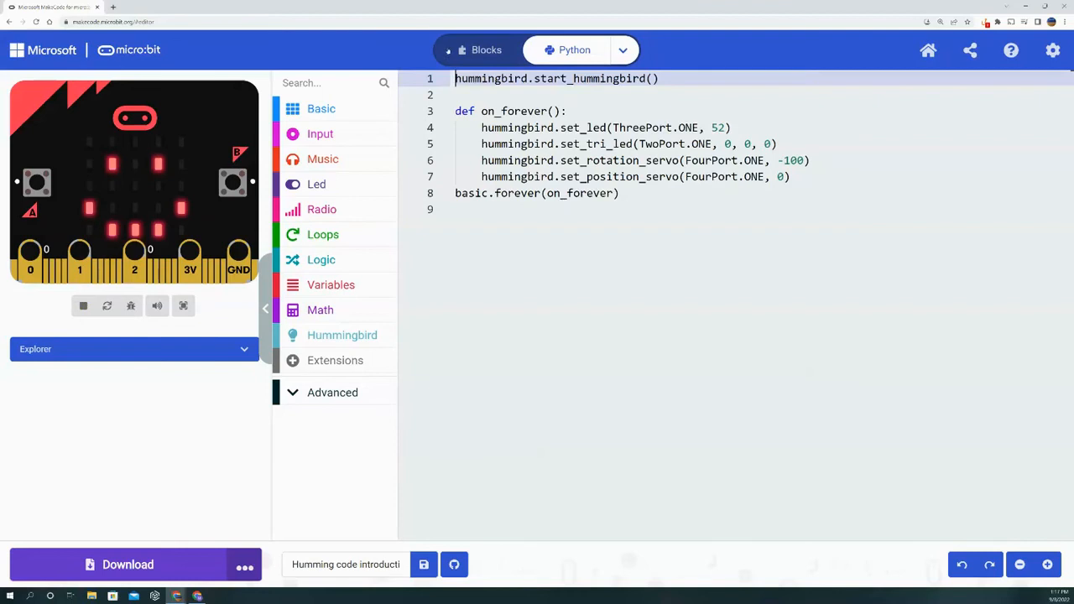
pyautogui.click(479, 49)
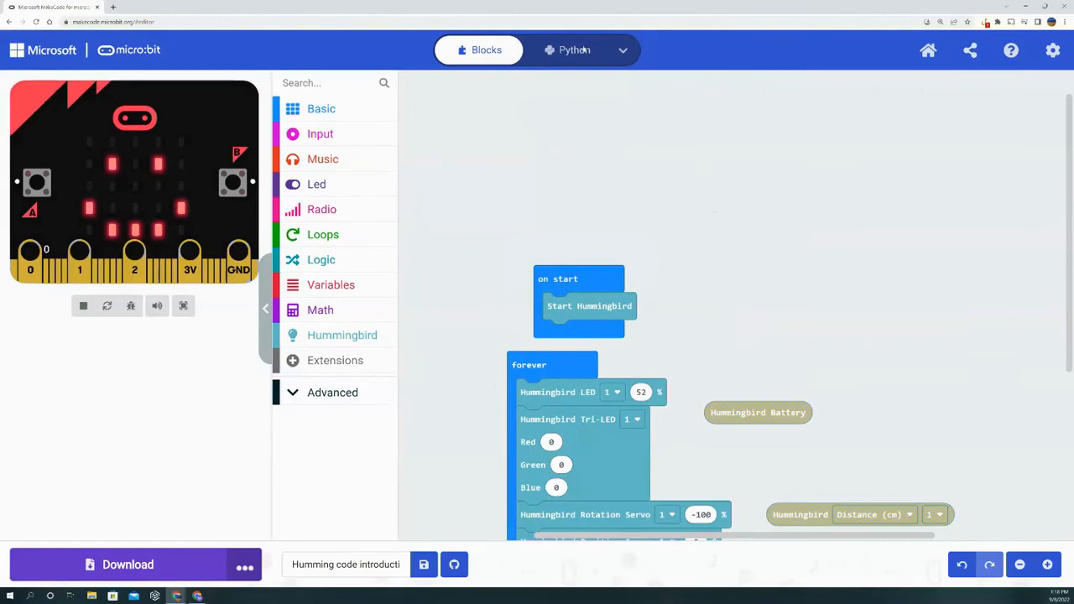
pyautogui.click(573, 49)
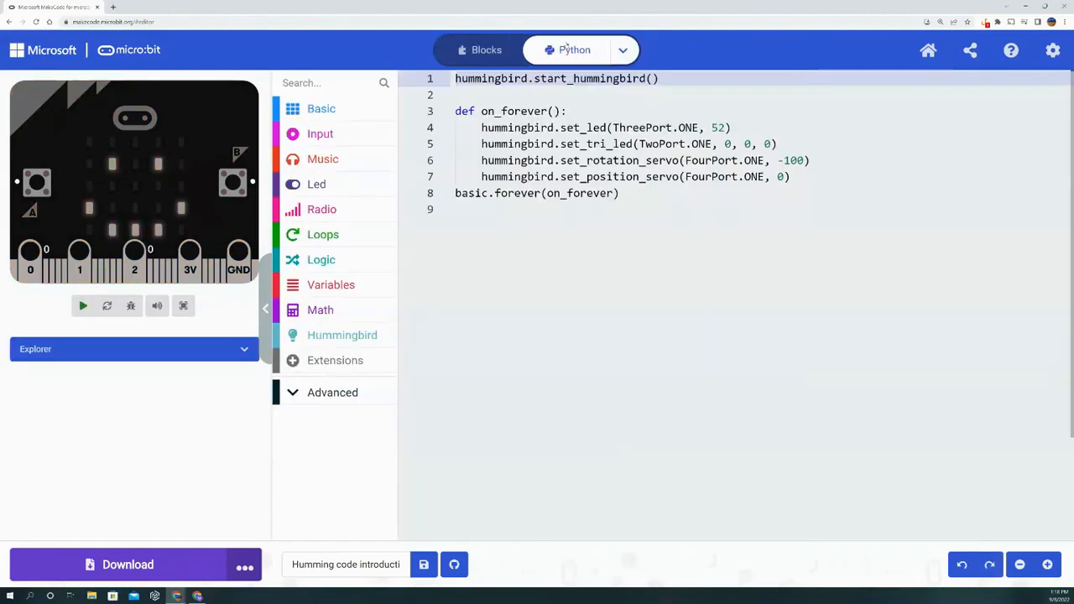
pyautogui.click(622, 50)
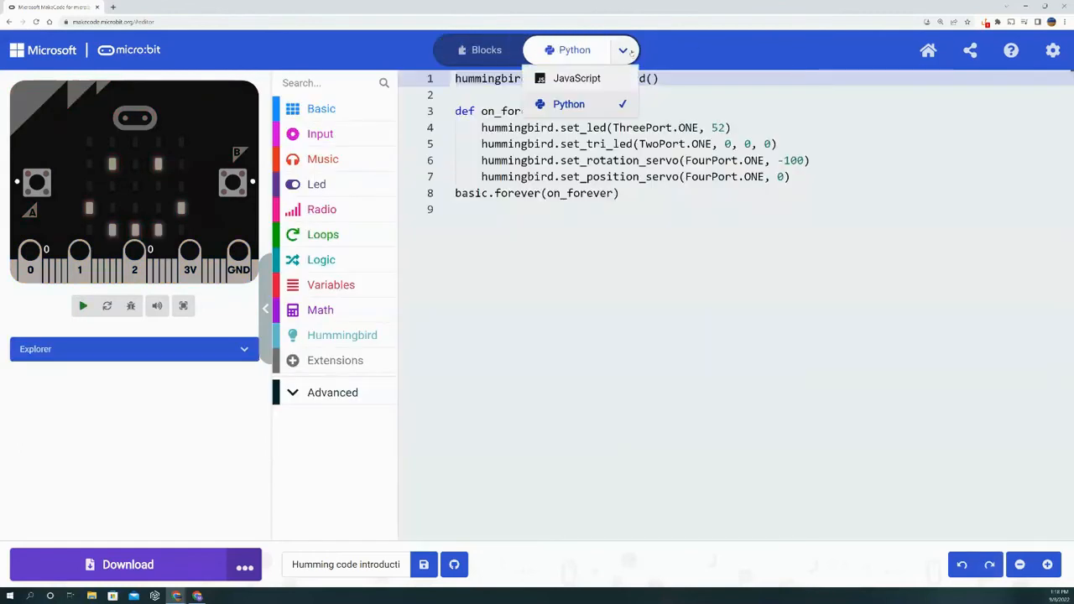
pyautogui.click(576, 78)
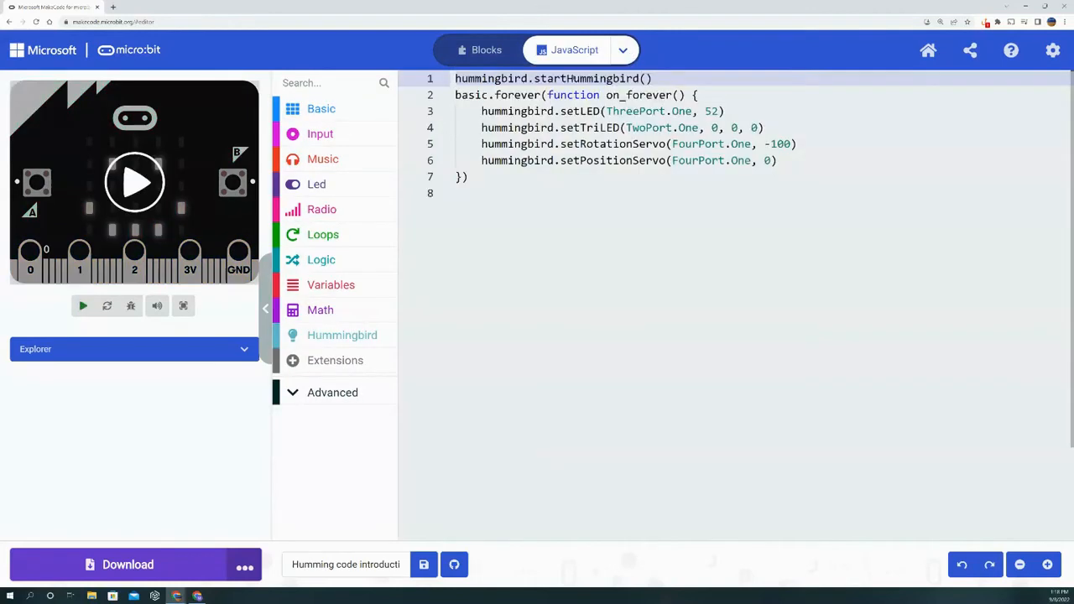
pyautogui.click(621, 49)
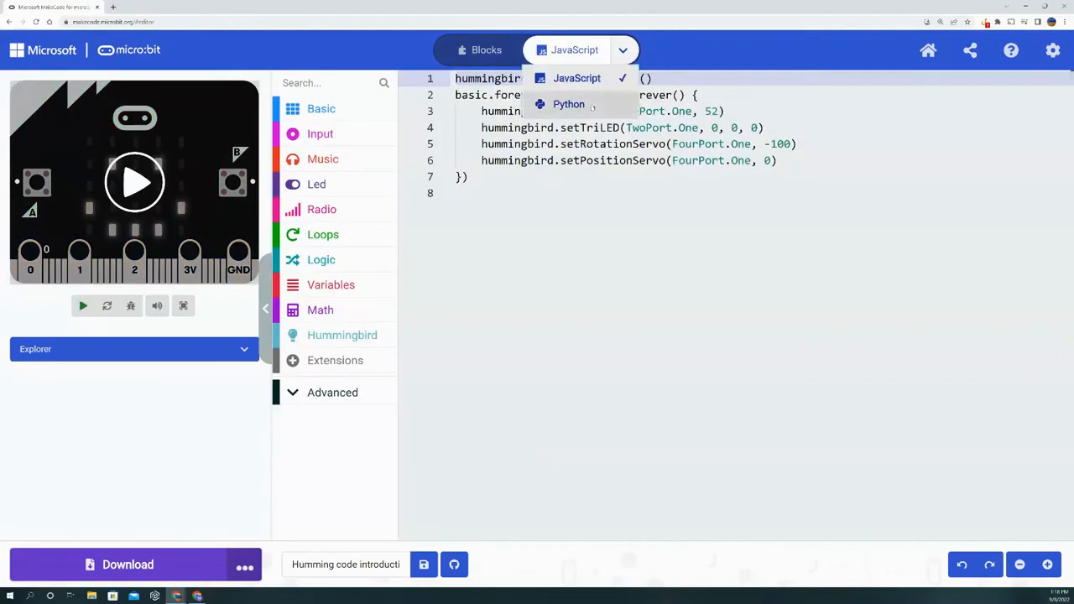
pyautogui.click(567, 104)
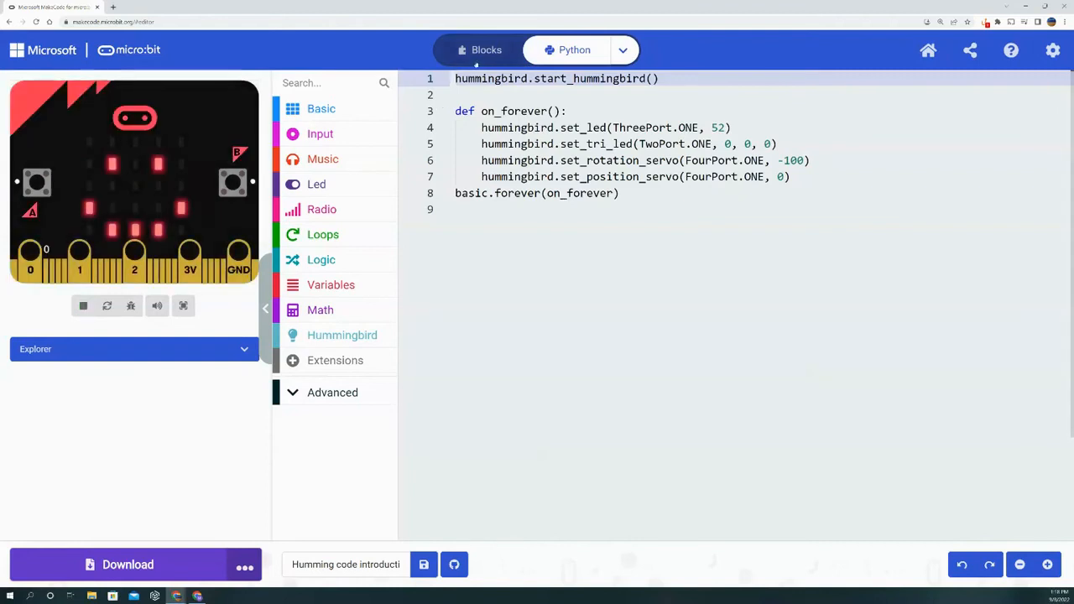
pyautogui.click(479, 49)
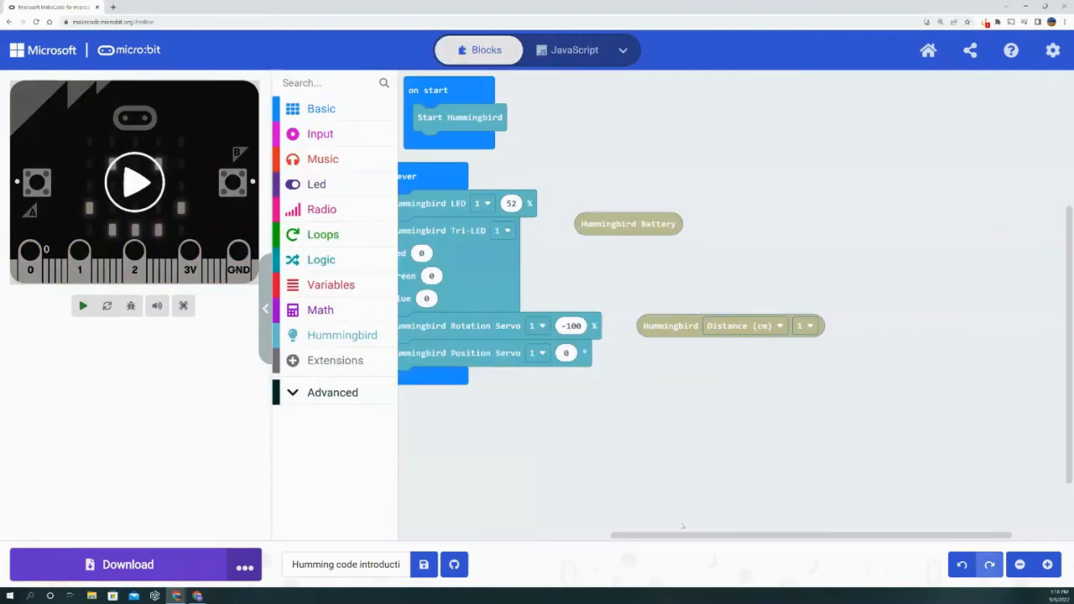
# Step: Switch the Hummingbird program to the Python view and select the hummingbird.set_led line
pyautogui.click(134, 182)
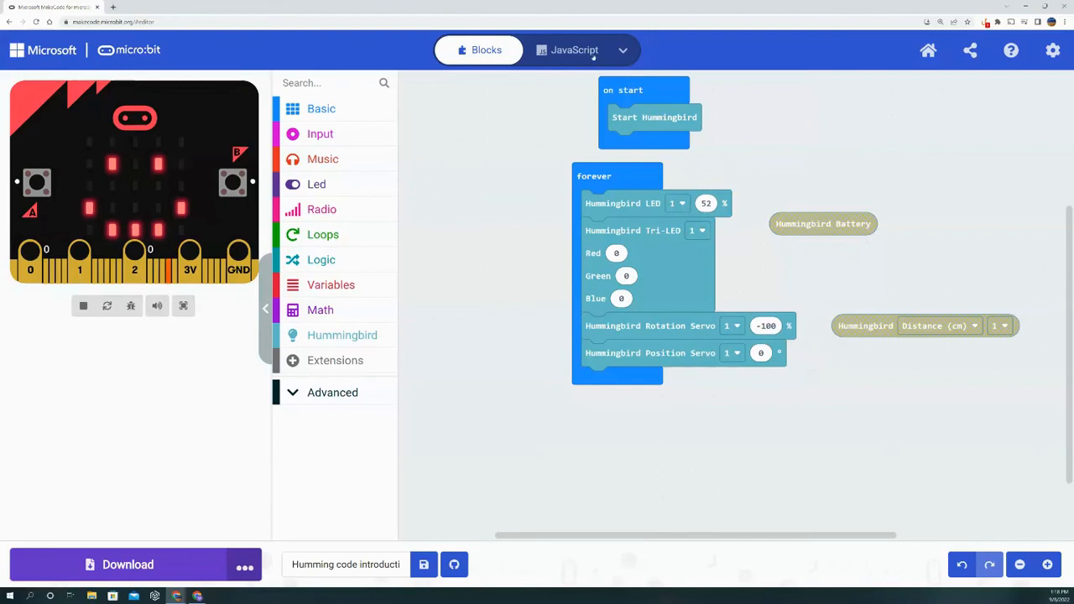
pyautogui.click(571, 49)
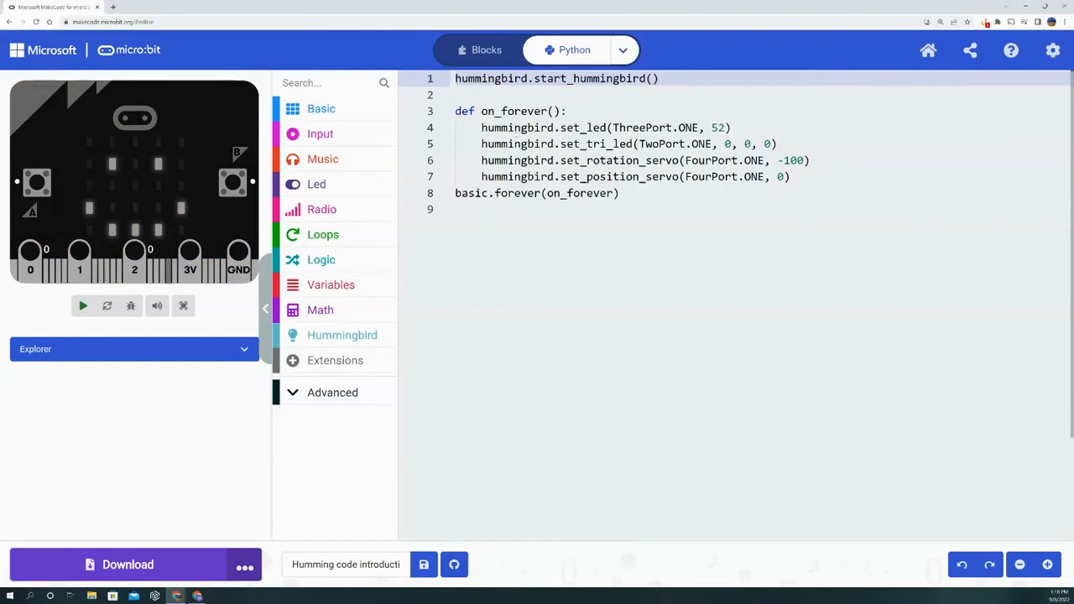
pyautogui.click(82, 306)
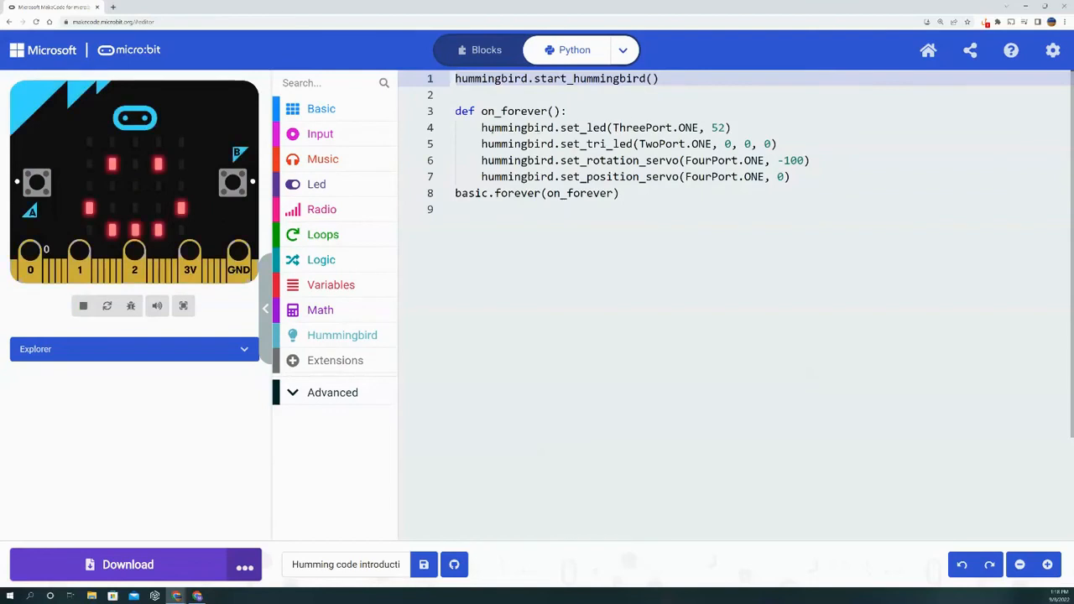
pyautogui.click(615, 128)
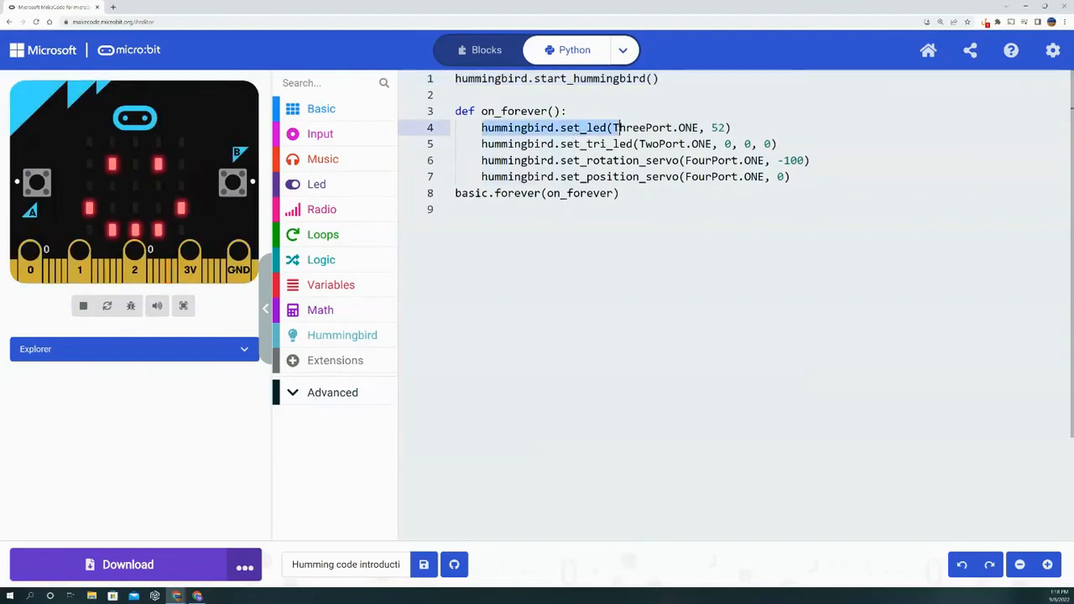